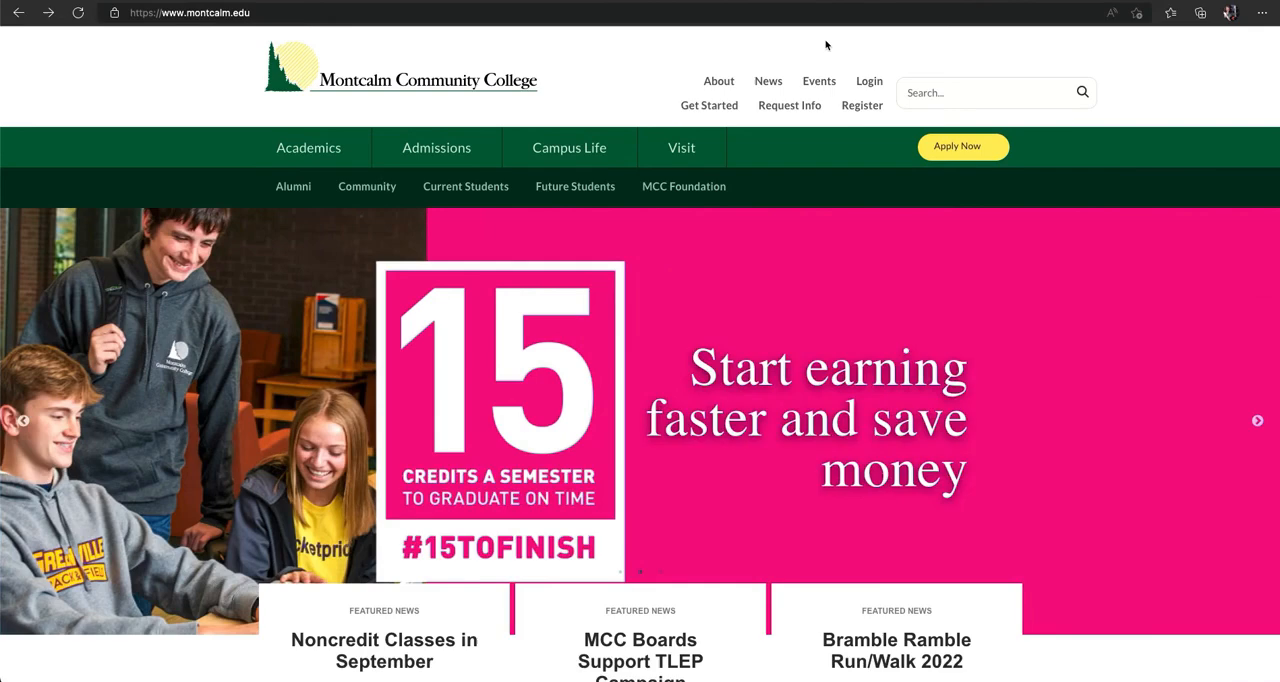
- Open the Login page from the montcalm.edu homepage to see MCC Account login instructions
{"action": "left_click", "coordinate": [1258, 420]}
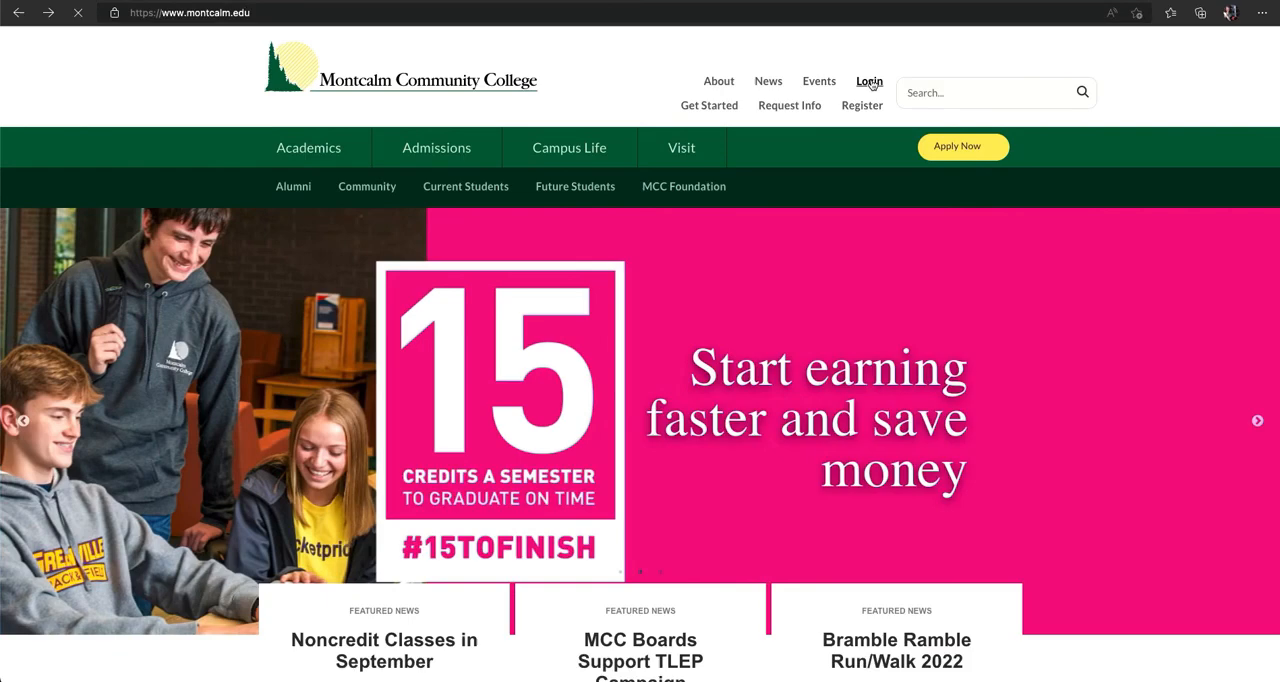
{"action": "left_click", "coordinate": [869, 81]}
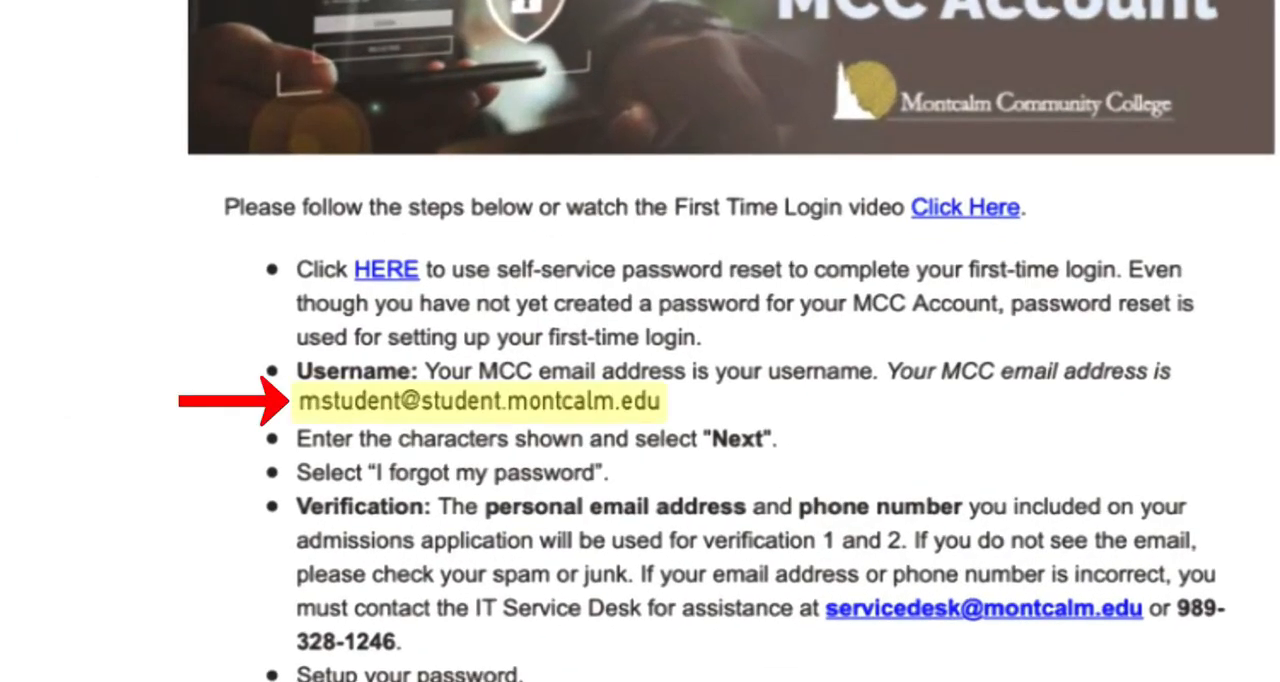
- Start self-service reset, submit the MCC username and captcha, and choose 'I forgot my password'
{"action": "left_click", "coordinate": [385, 269]}
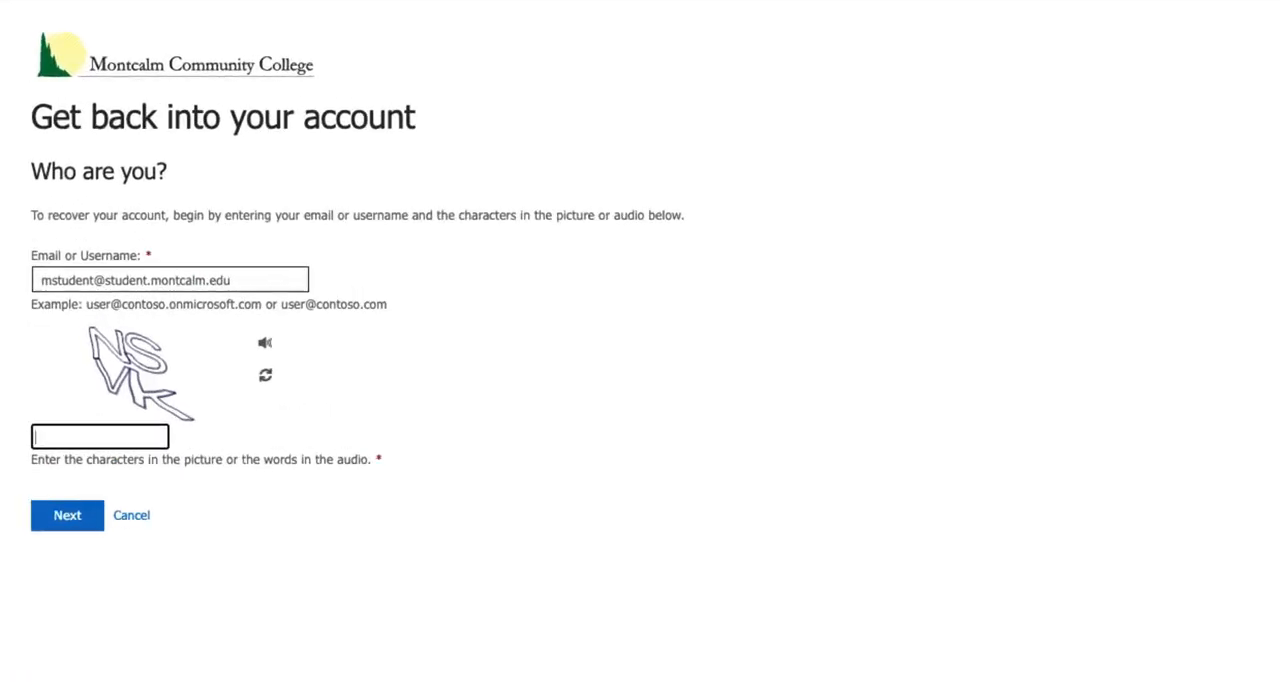
{"action": "type", "text": "nsvk"}
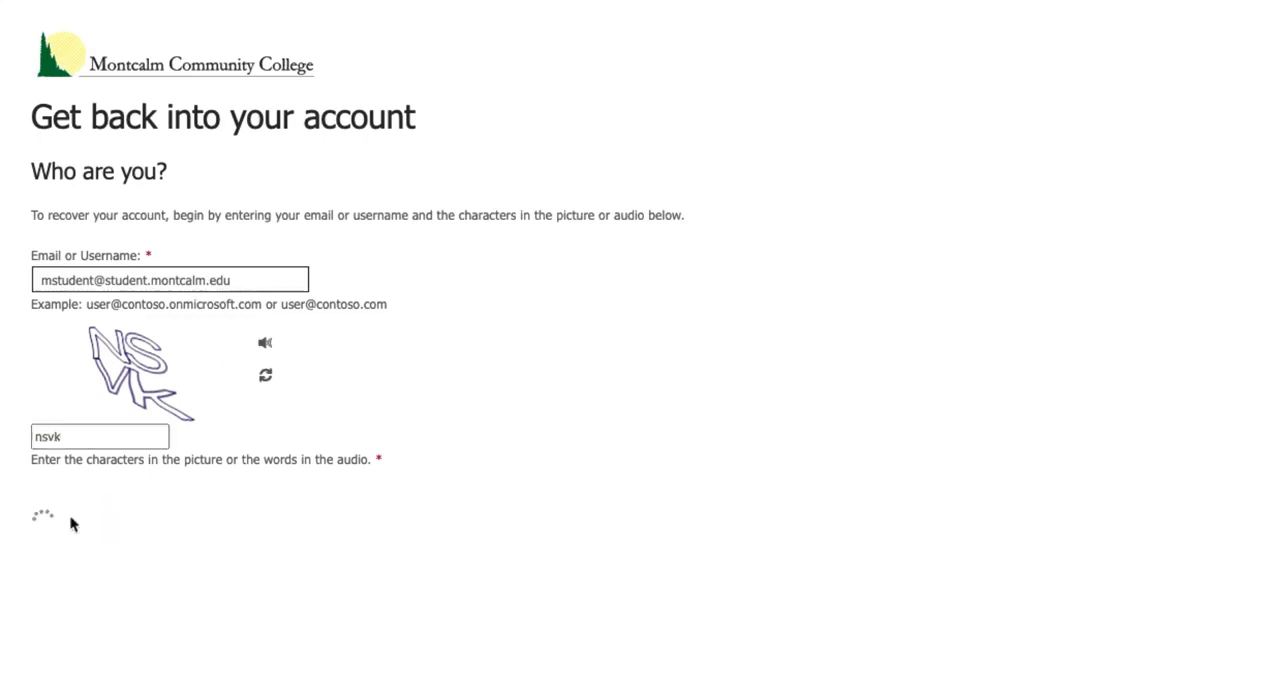
{"action": "left_click", "coordinate": [60, 520]}
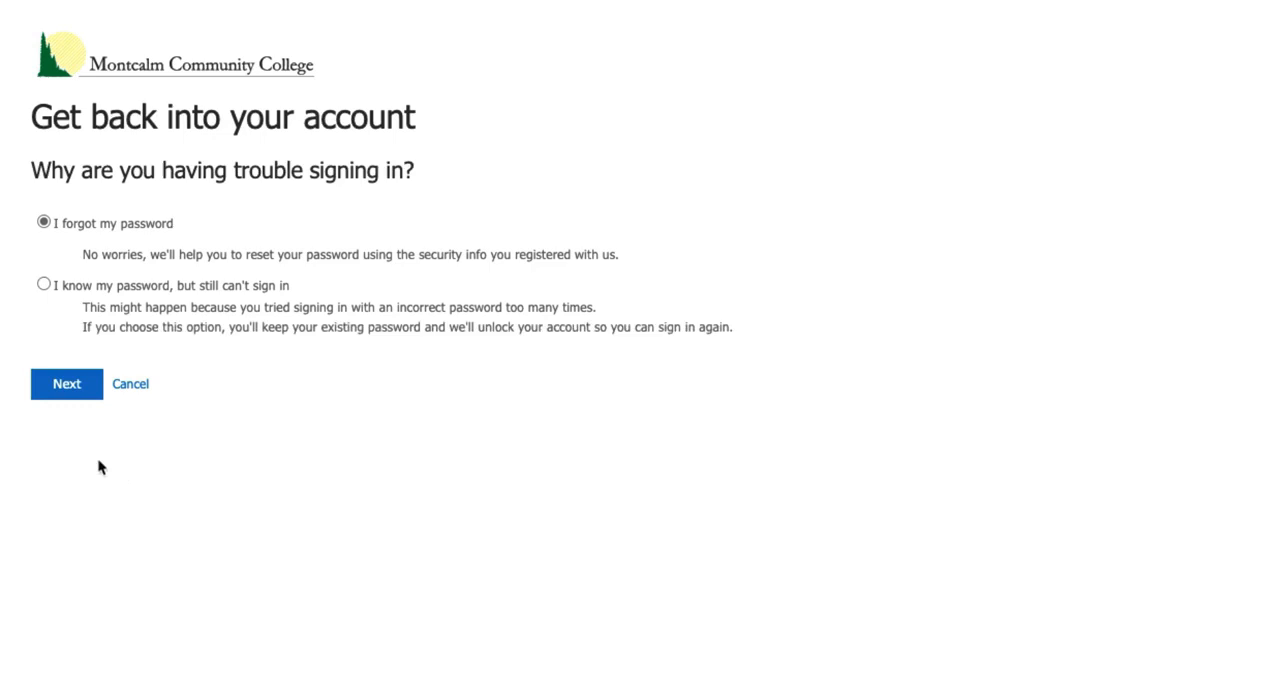
{"action": "left_click", "coordinate": [66, 383]}
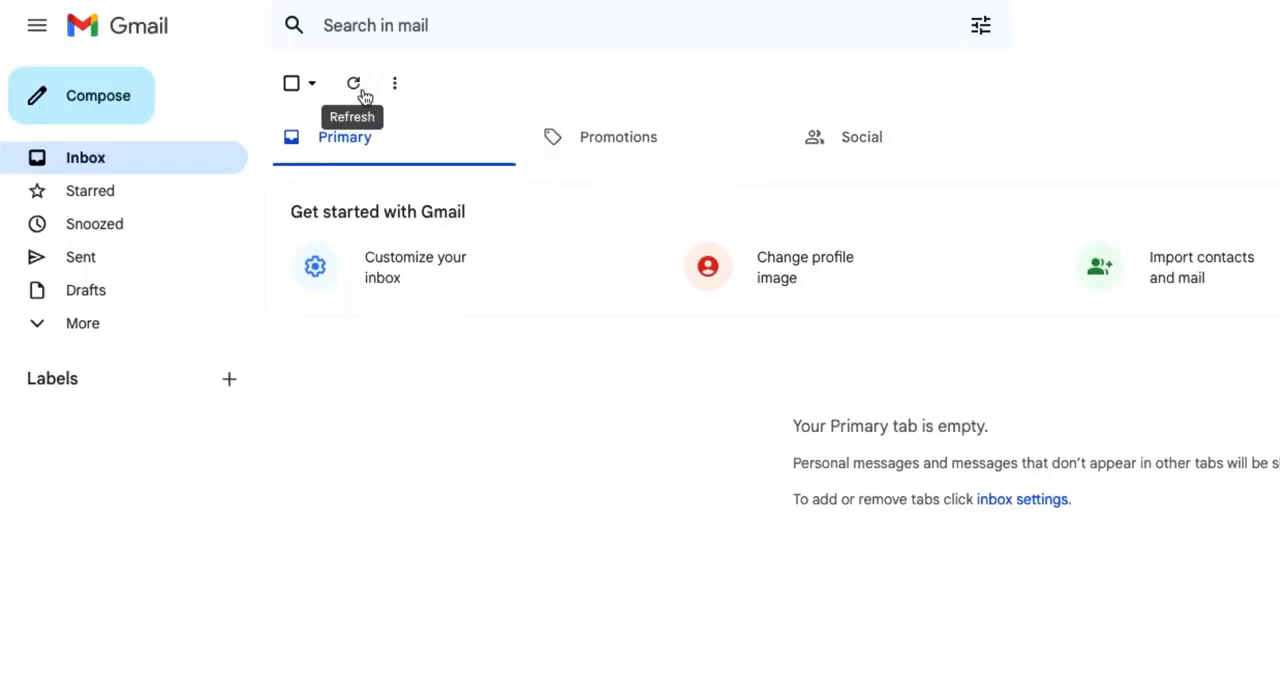
{"action": "left_click", "coordinate": [352, 83]}
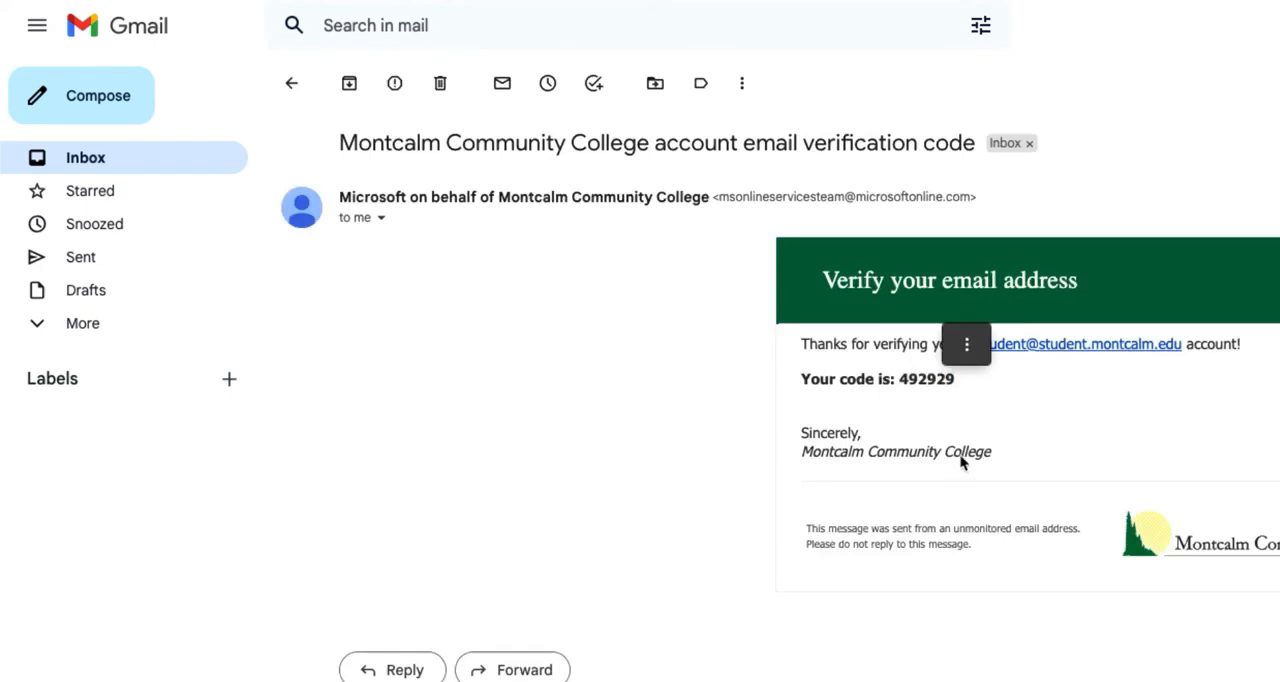
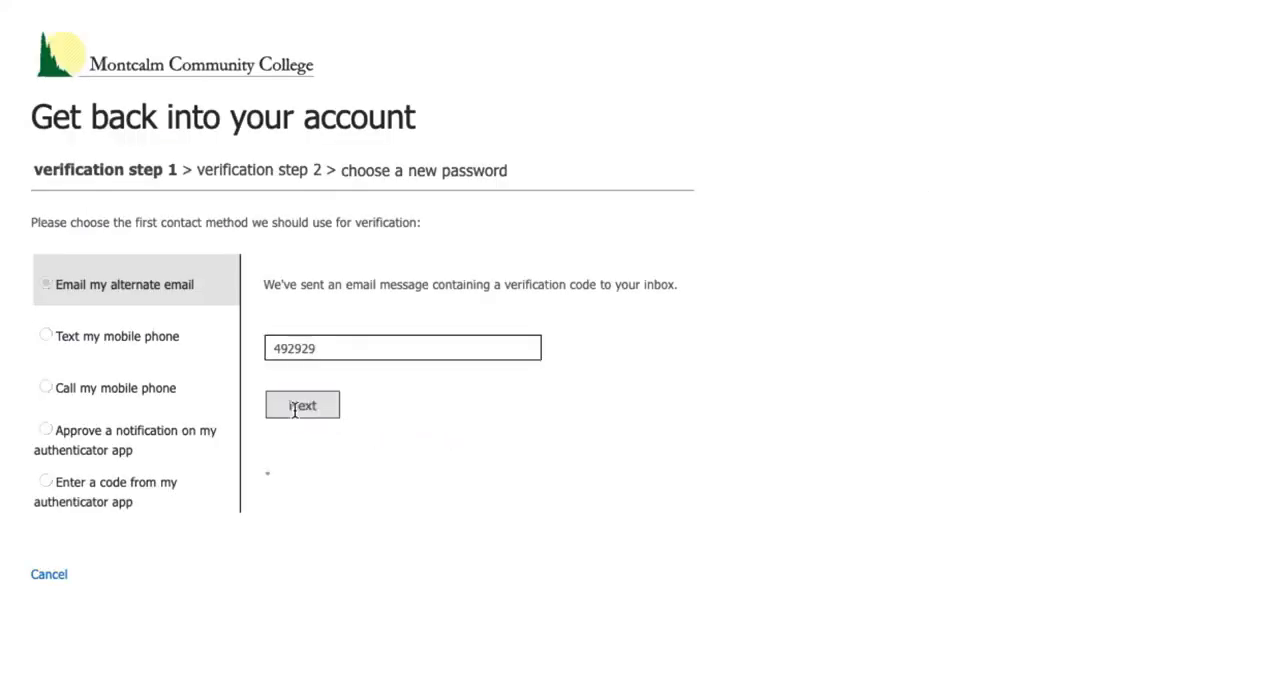
- Submit the emailed code, then verify by texting the mobile phone and entering the texted code
{"action": "left_click", "coordinate": [302, 405]}
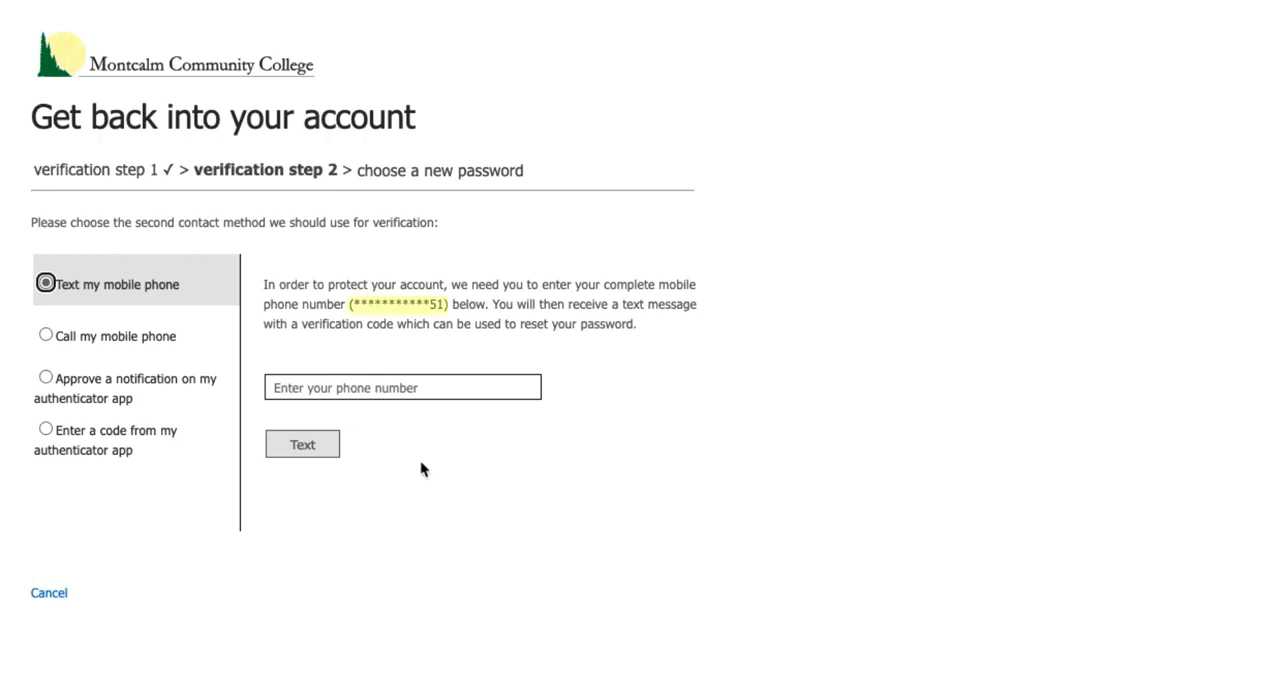
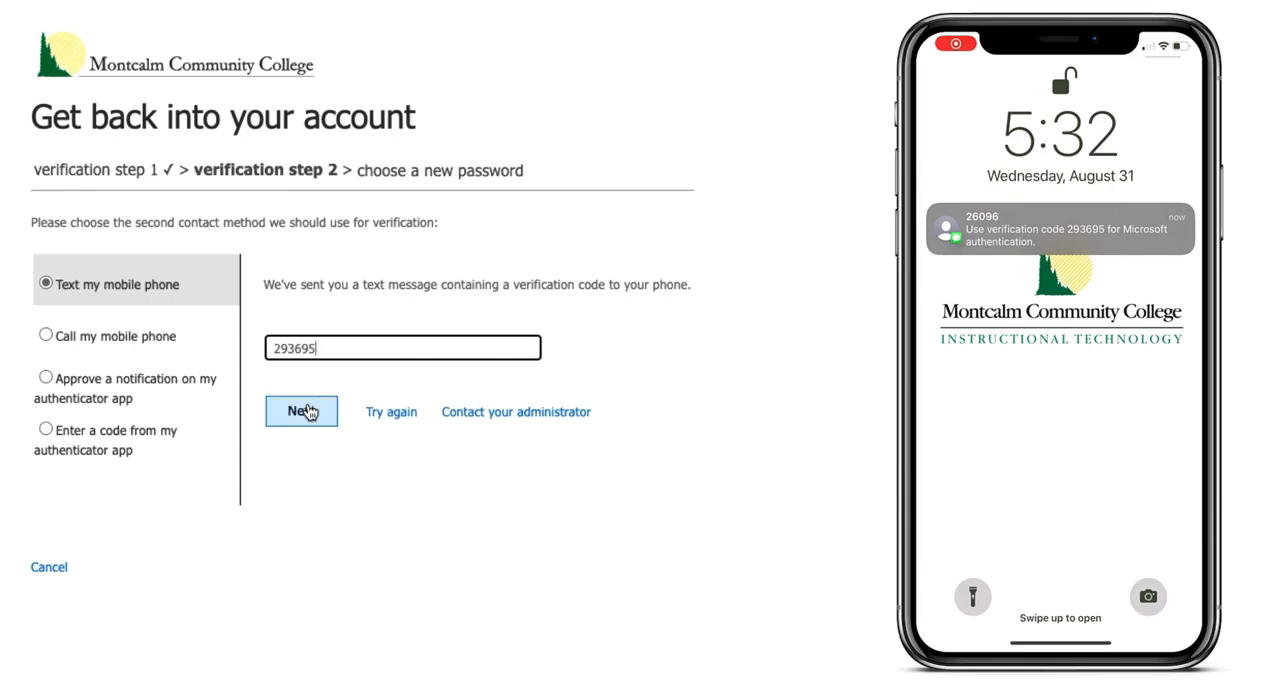
{"action": "left_click", "coordinate": [301, 411]}
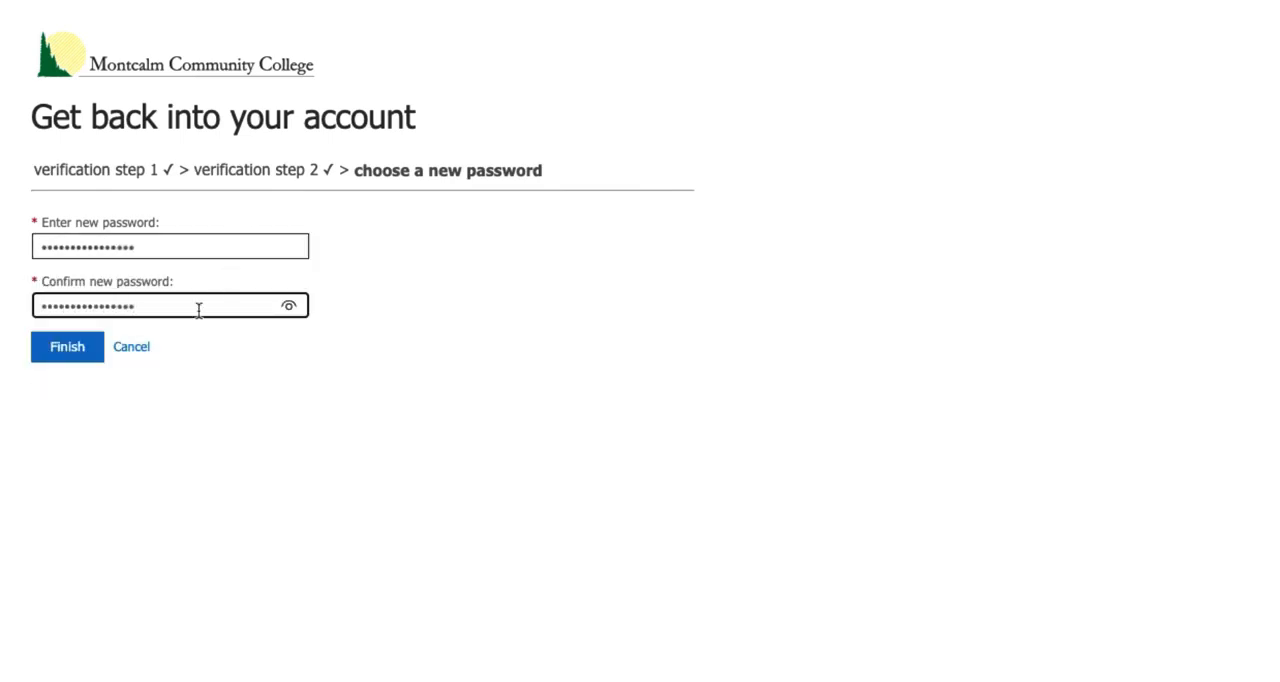
- Enter the new password in both fields and finish the password reset
{"action": "left_click", "coordinate": [67, 346]}
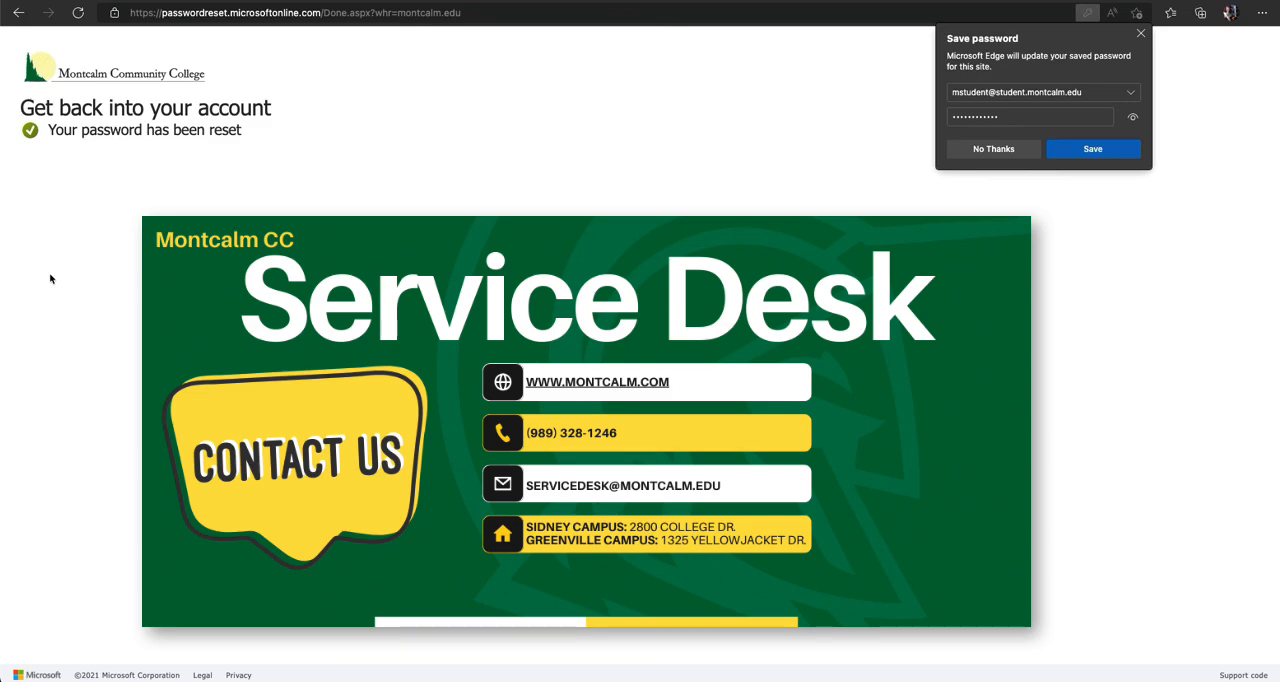
- Go to login.montcalm.edu, enter the student email, and type the password
{"action": "left_click", "coordinate": [992, 148]}
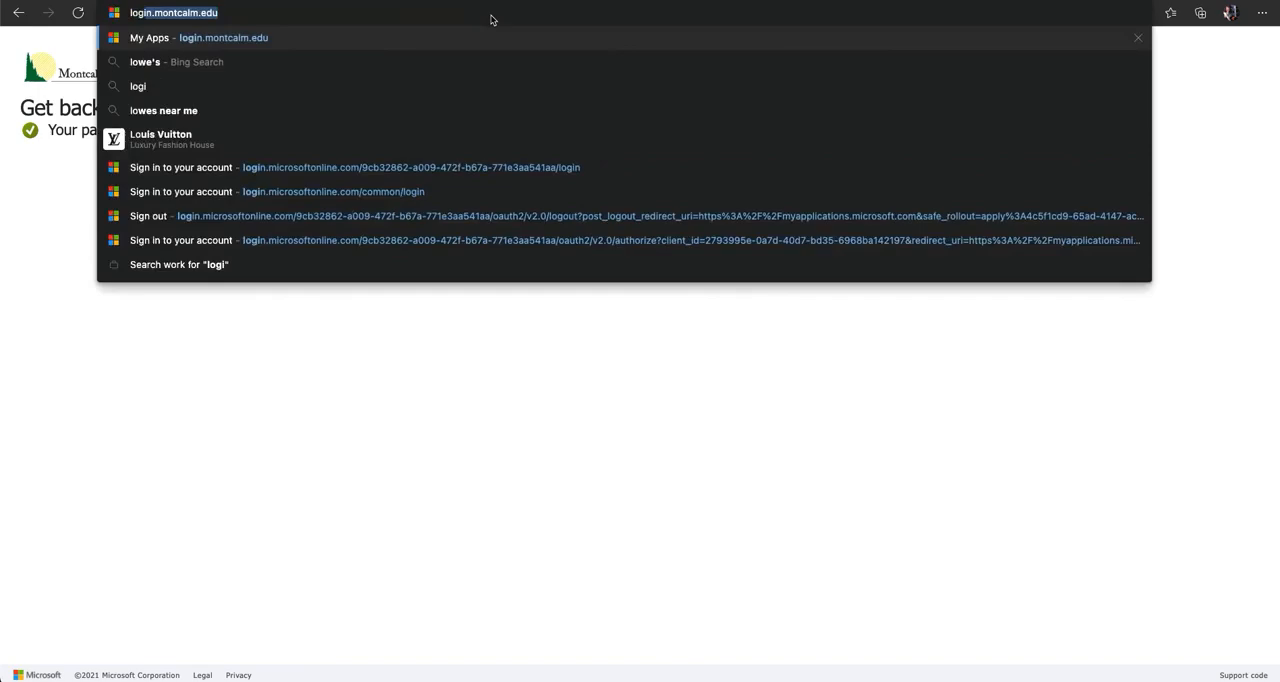
{"action": "left_click", "coordinate": [640, 240]}
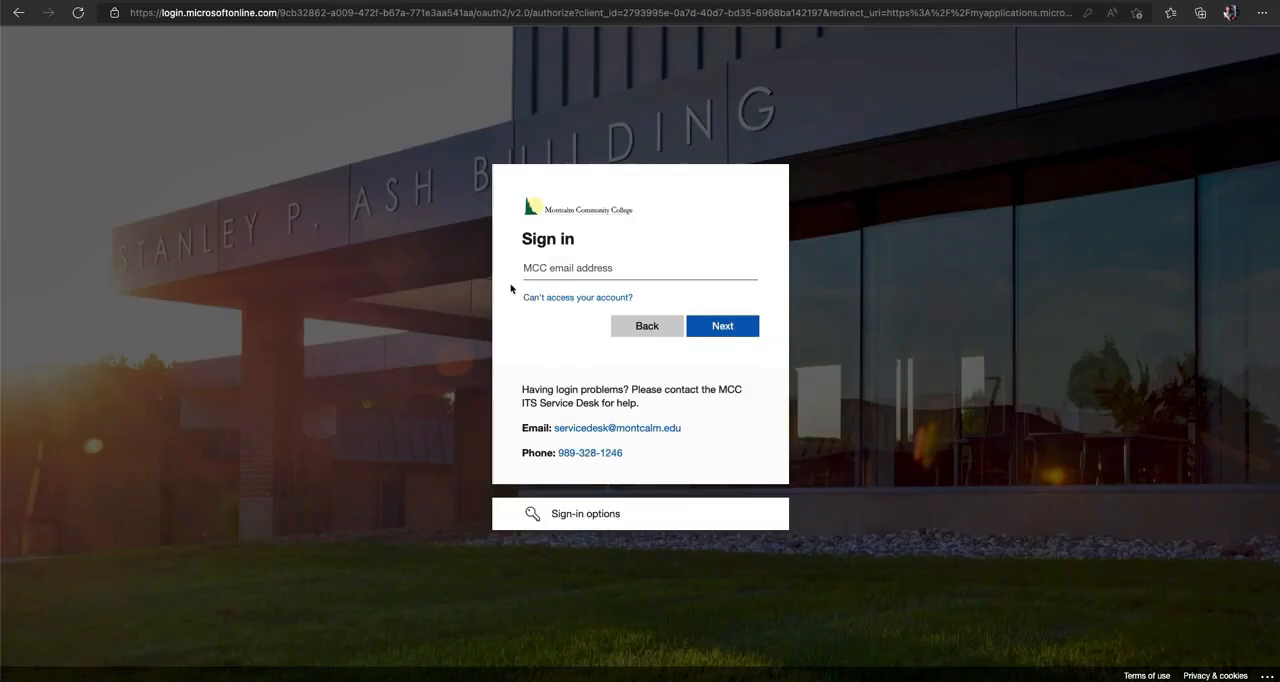
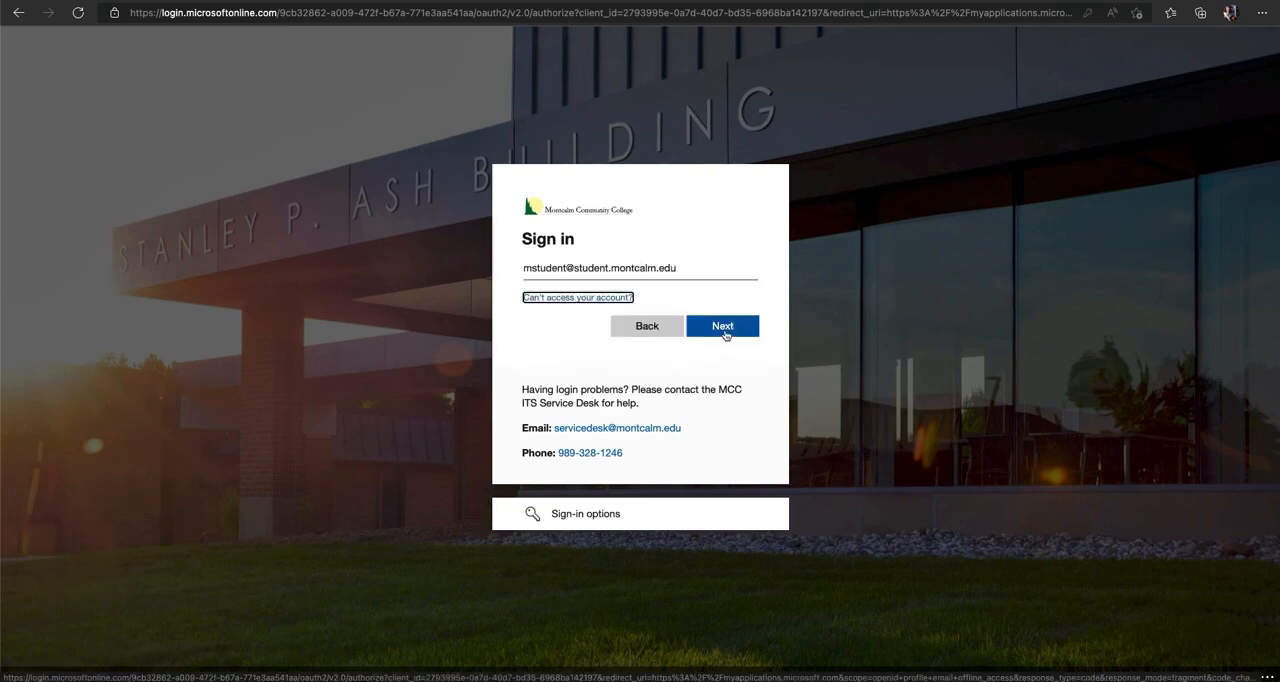
{"action": "left_click", "coordinate": [722, 326]}
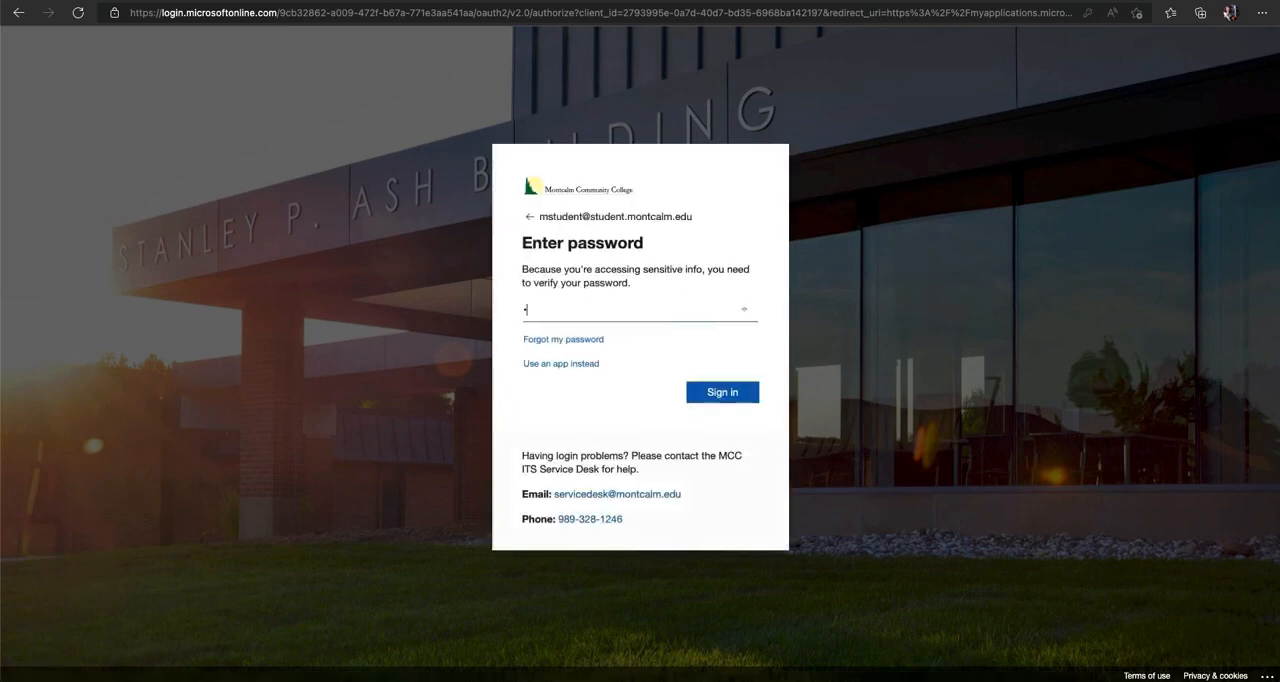
{"action": "type", "text": "password"}
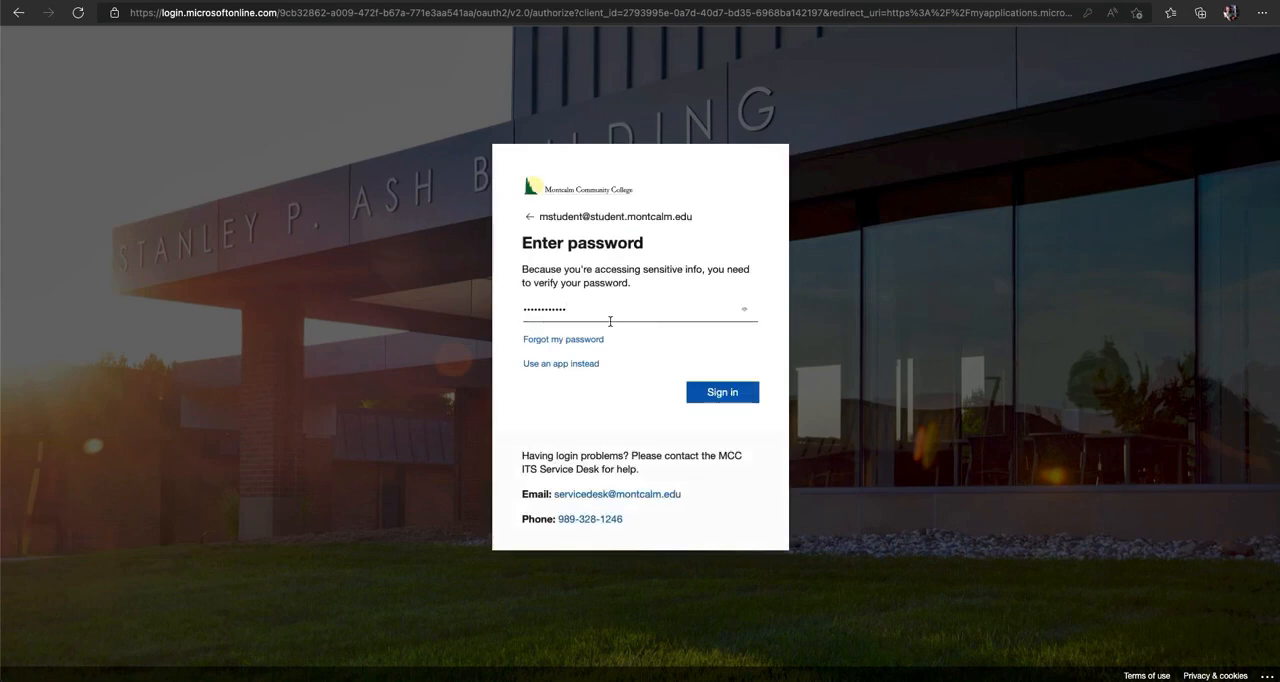
- Sign in and continue past 'More information required' to reach the My Apps dashboard
{"action": "left_click", "coordinate": [722, 391]}
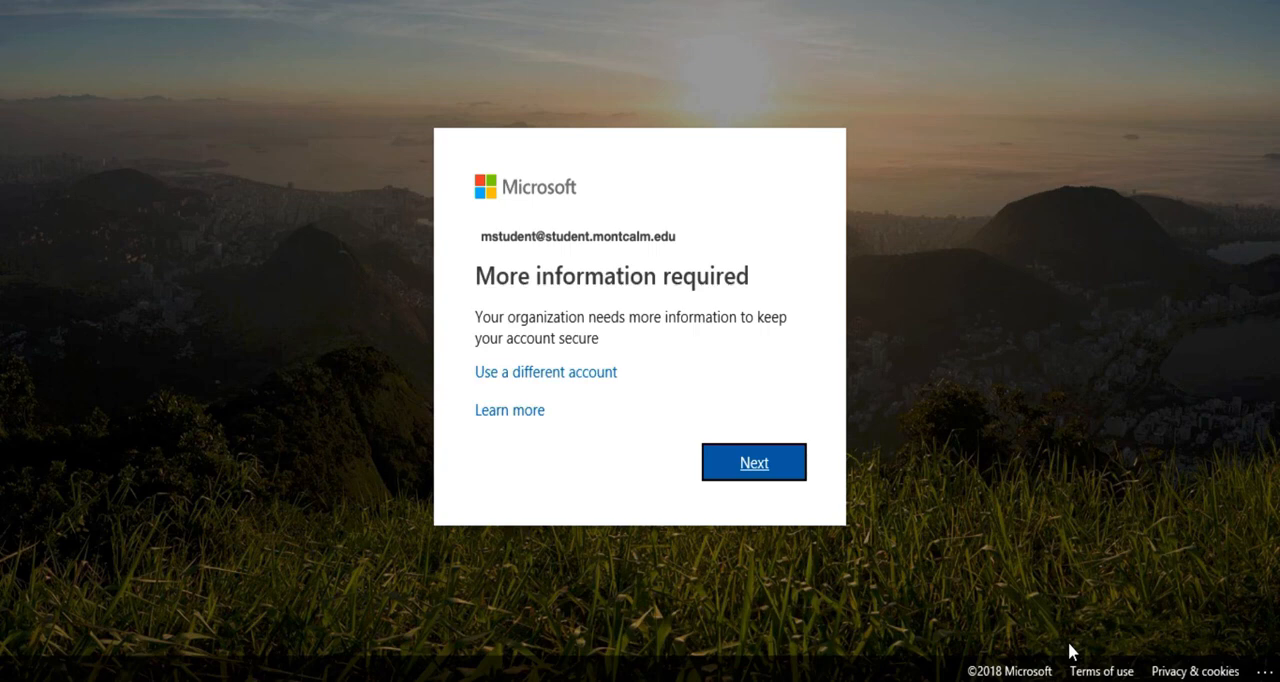
{"action": "left_click", "coordinate": [753, 462]}
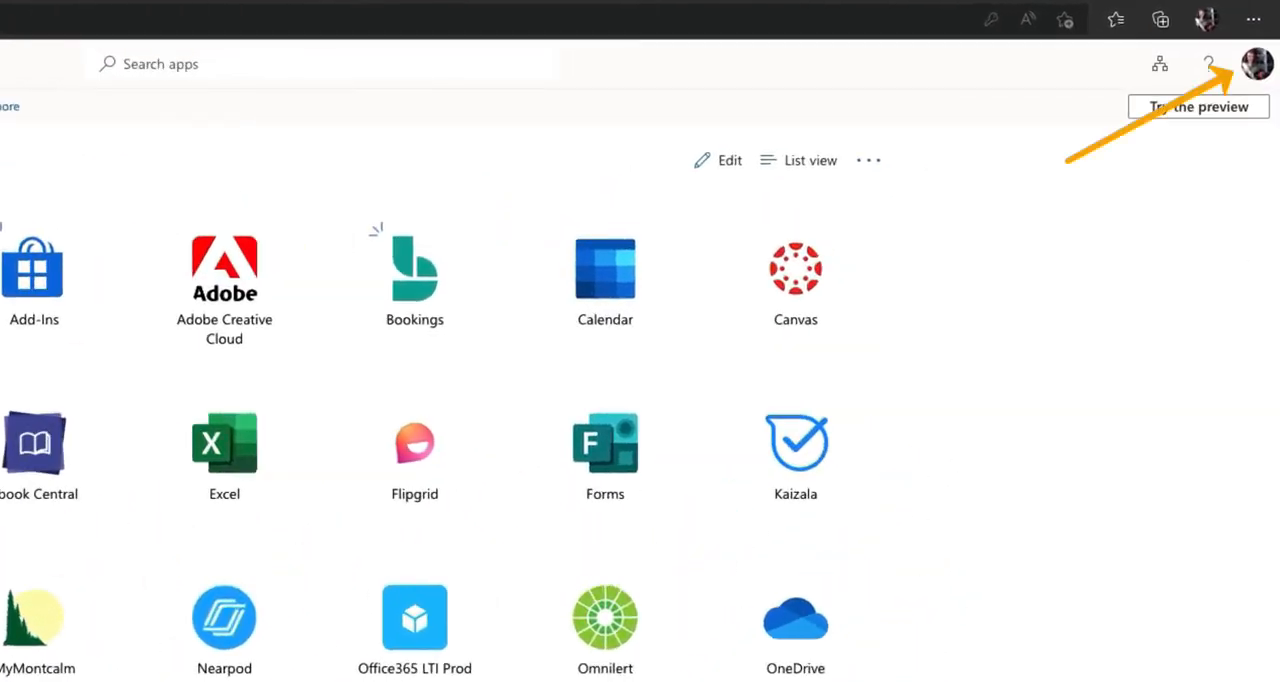
- From the account overview, go to Security info and add the Authenticator app method
{"action": "left_click", "coordinate": [1256, 63]}
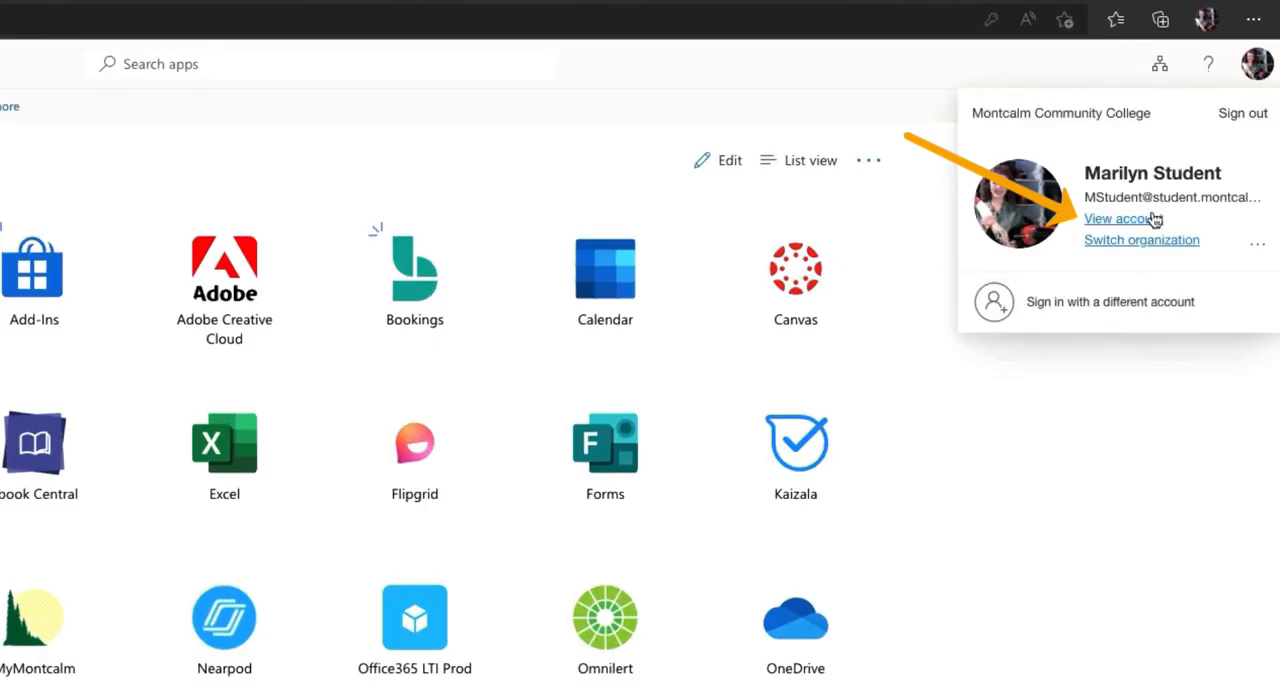
{"action": "left_click", "coordinate": [1118, 218]}
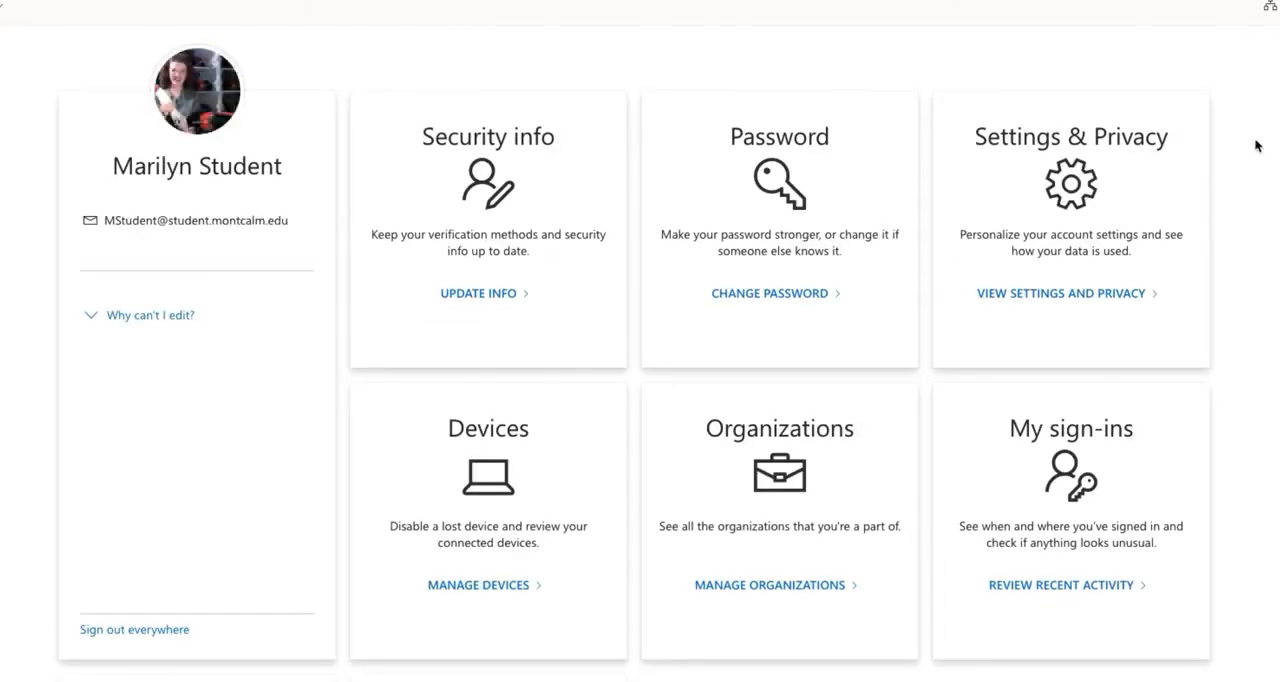
{"action": "mouse_move", "coordinate": [477, 293]}
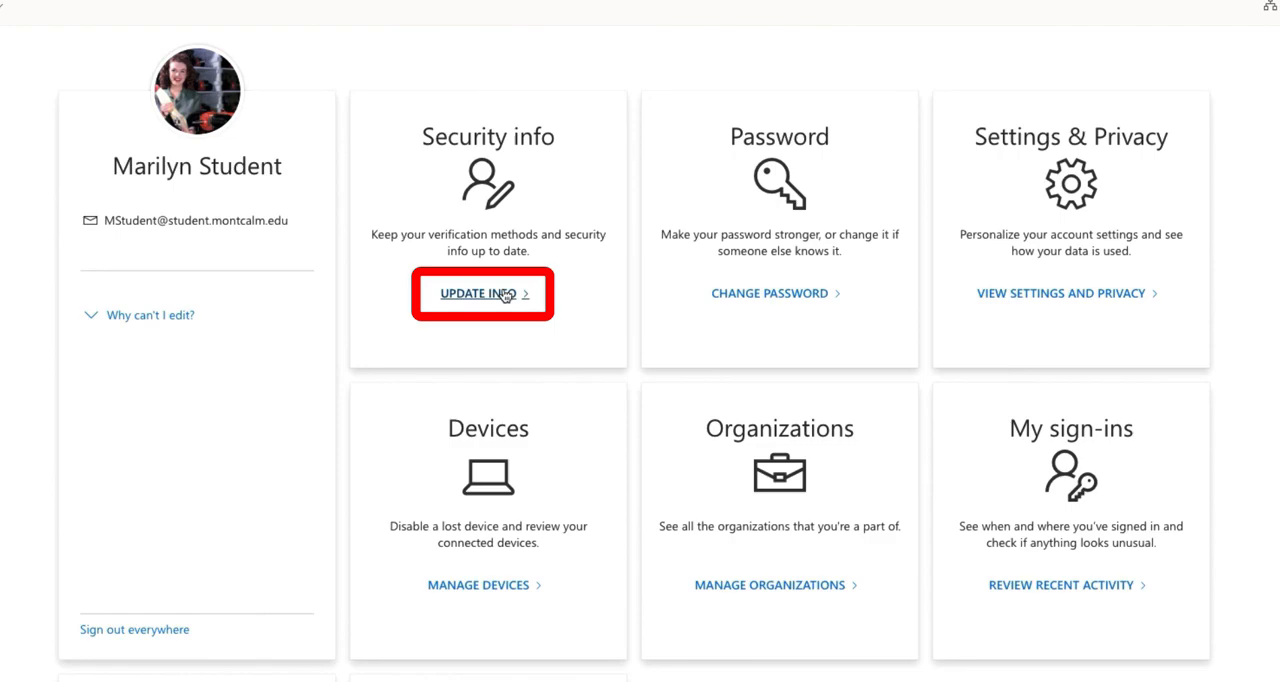
{"action": "left_click", "coordinate": [482, 293]}
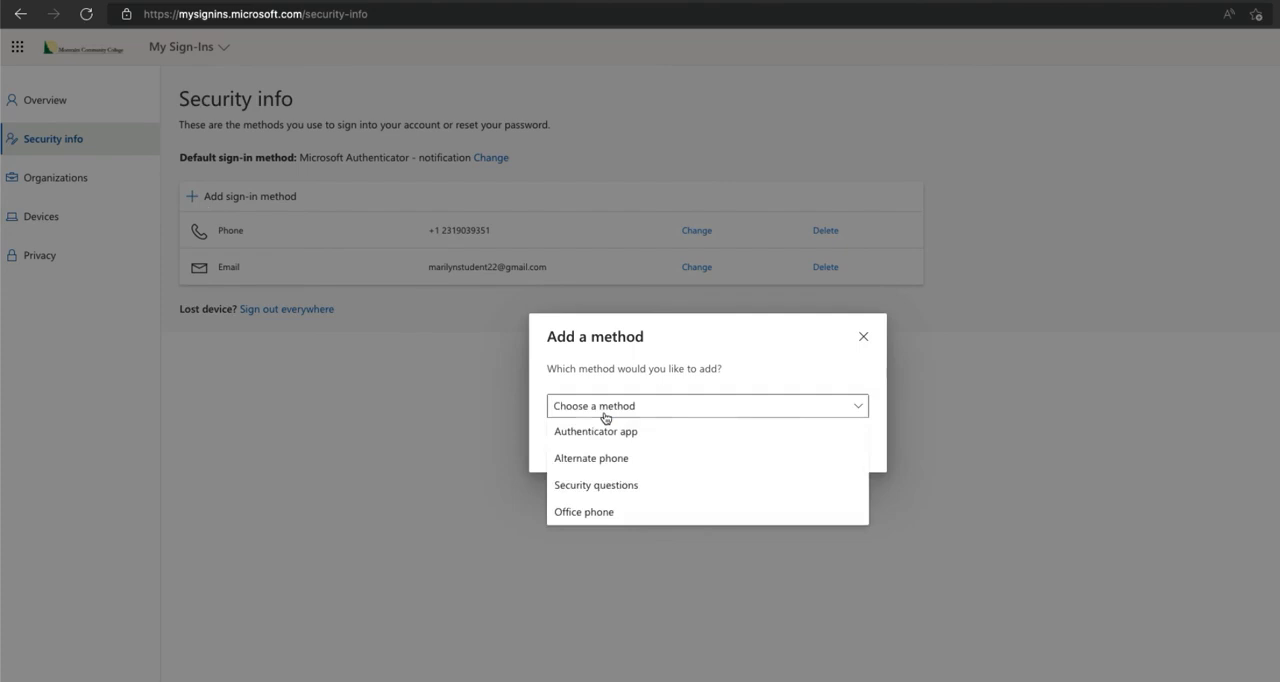
{"action": "left_click", "coordinate": [595, 431]}
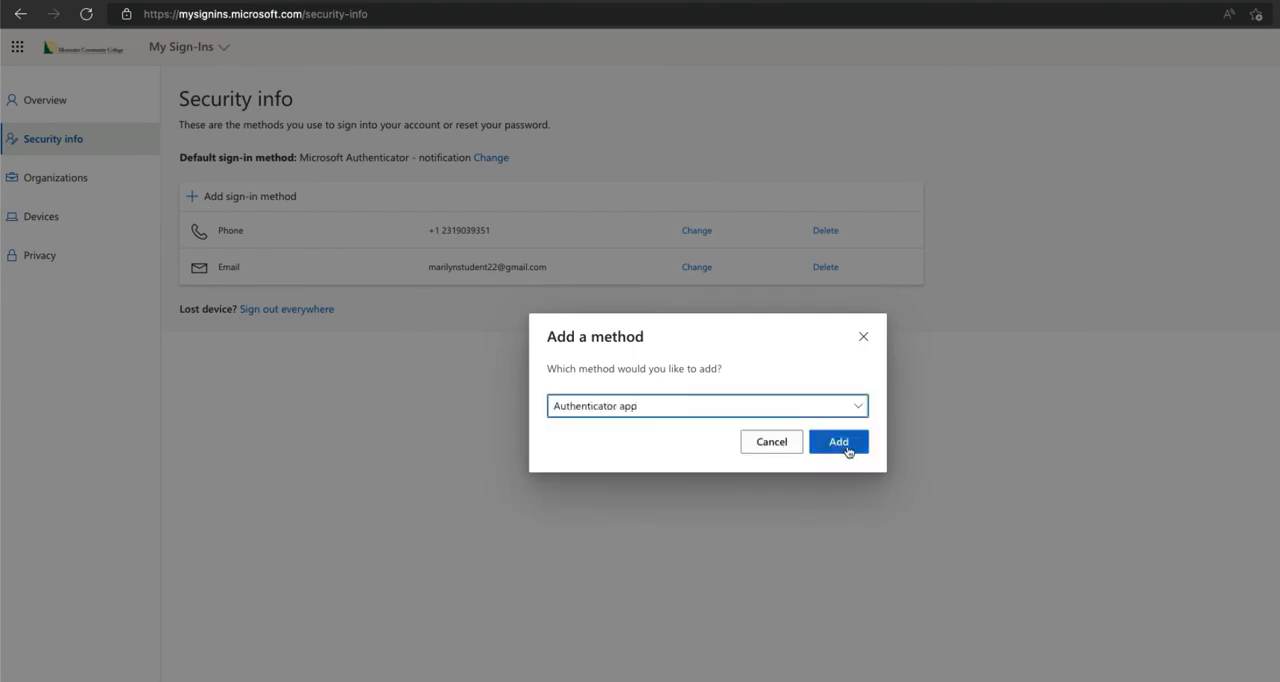
{"action": "left_click", "coordinate": [838, 441]}
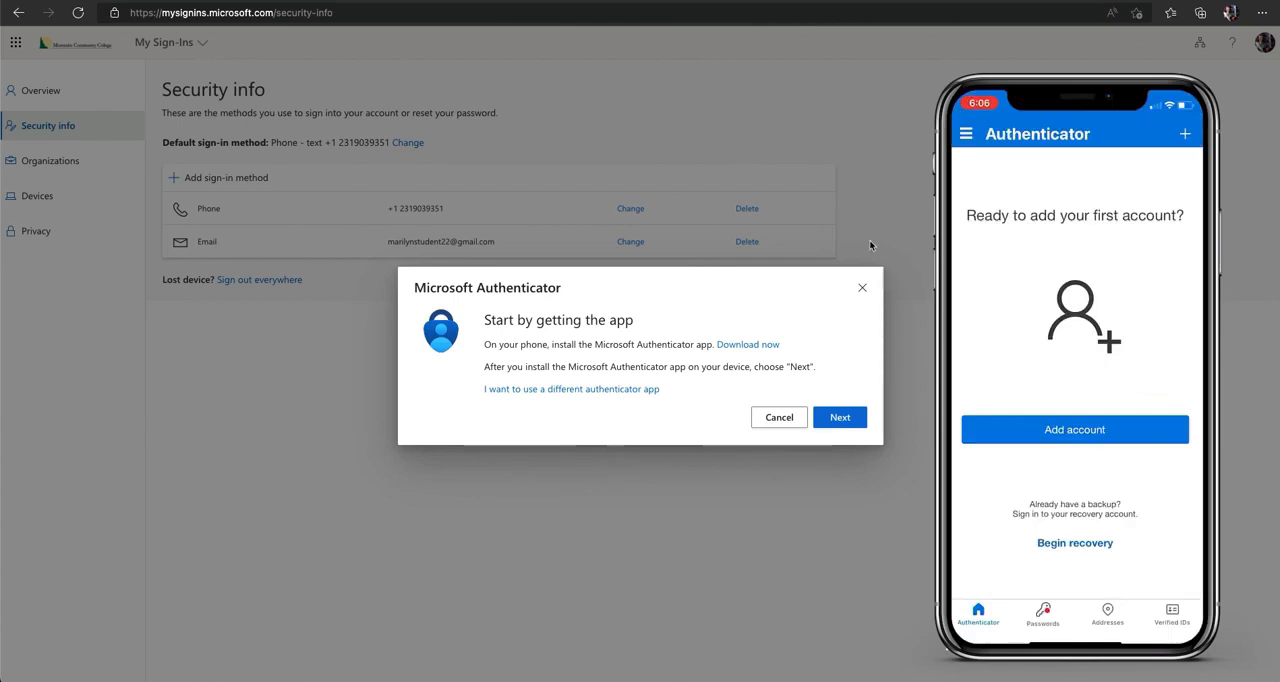
- On the phone, add a work or school account and advance to the QR code
{"action": "left_click", "coordinate": [839, 417]}
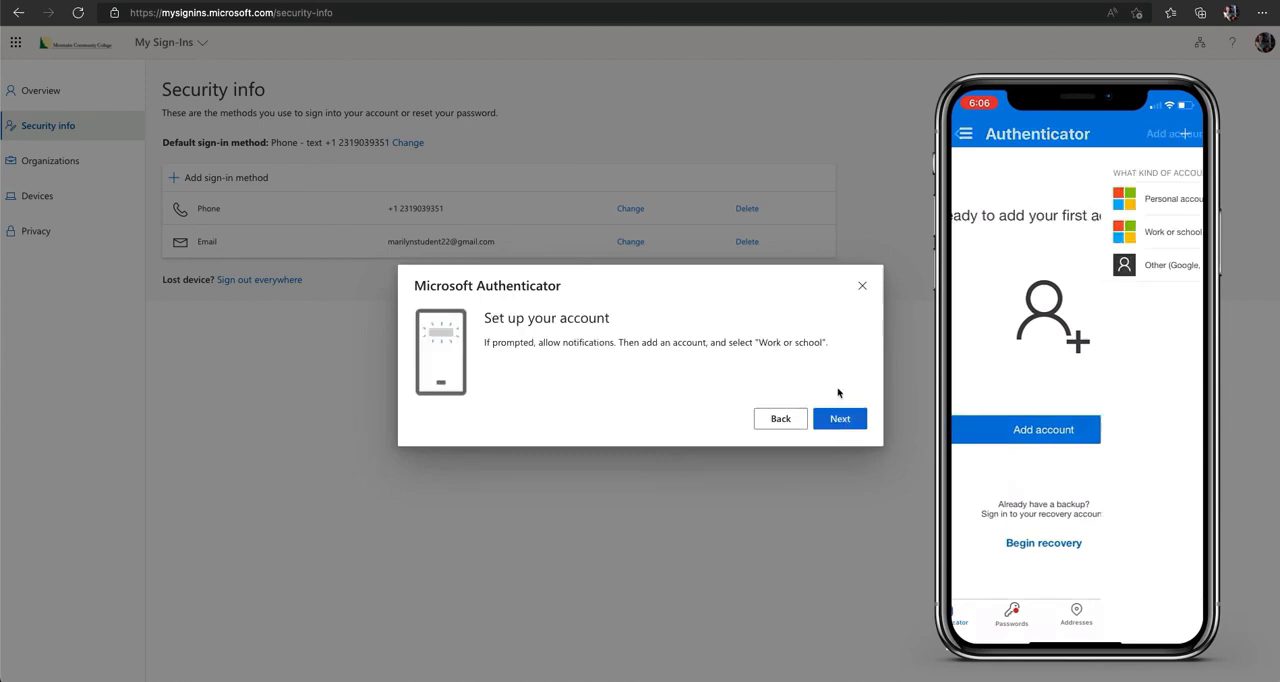
{"action": "left_click", "coordinate": [1042, 429]}
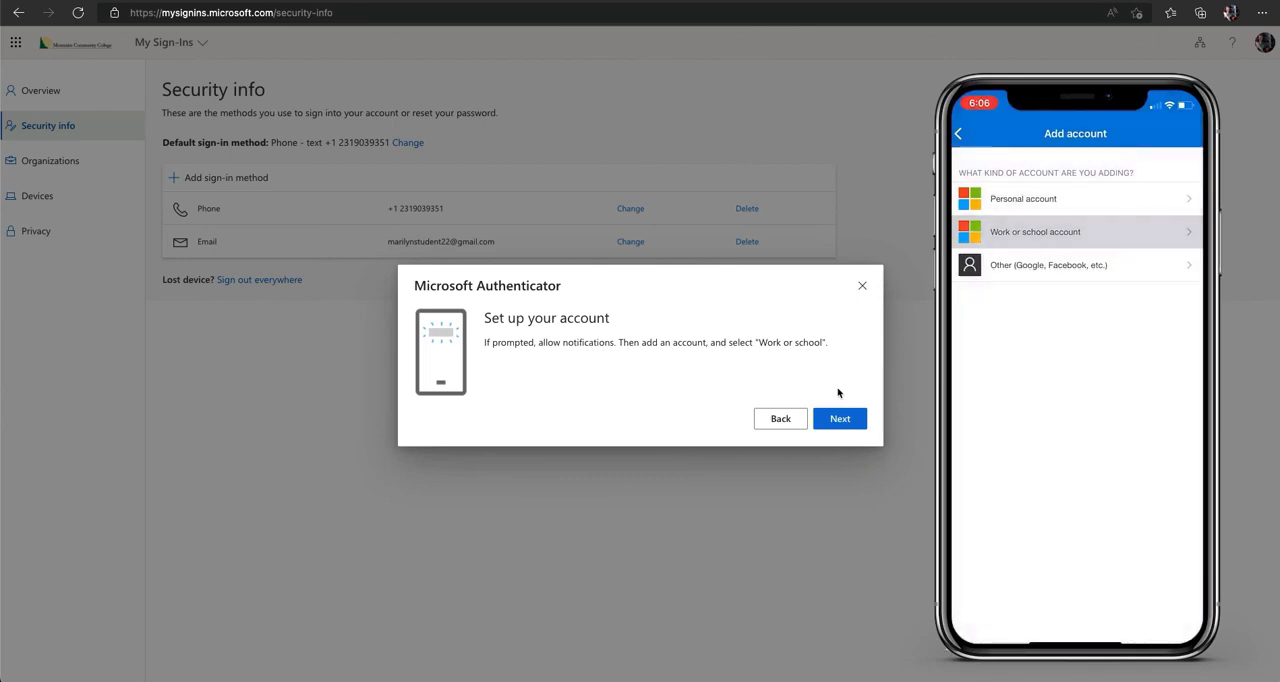
{"action": "left_click", "coordinate": [1075, 231]}
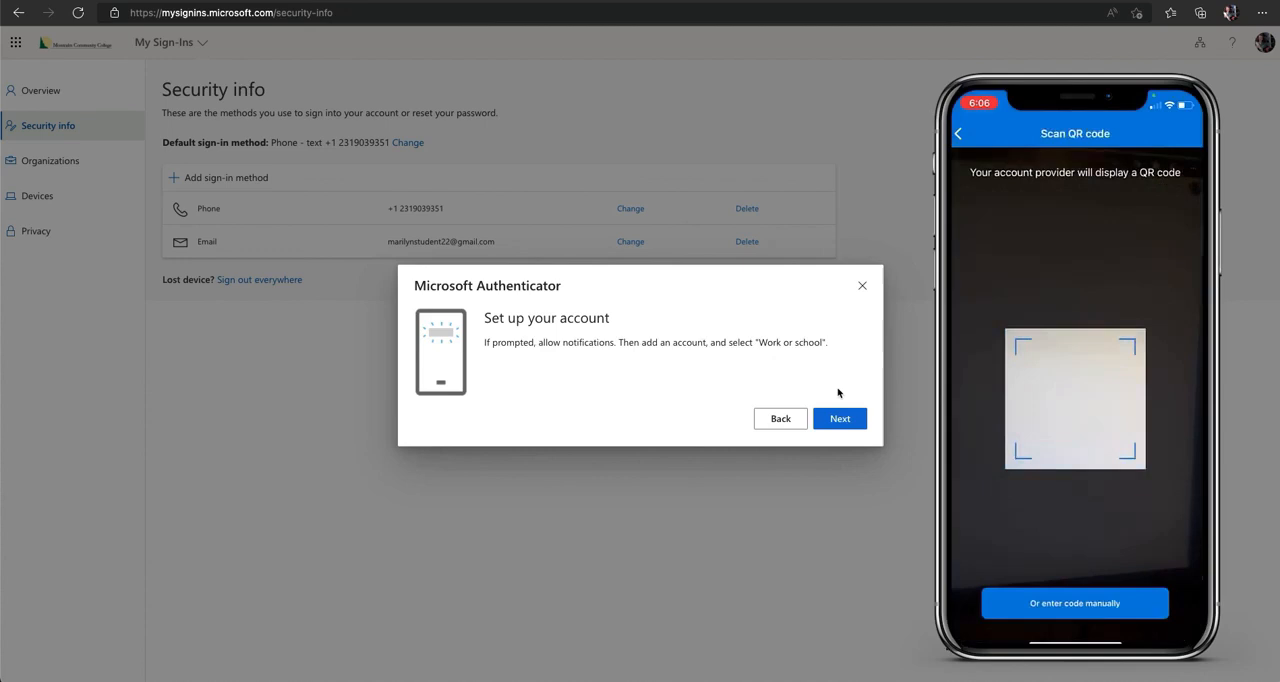
{"action": "left_click", "coordinate": [839, 418]}
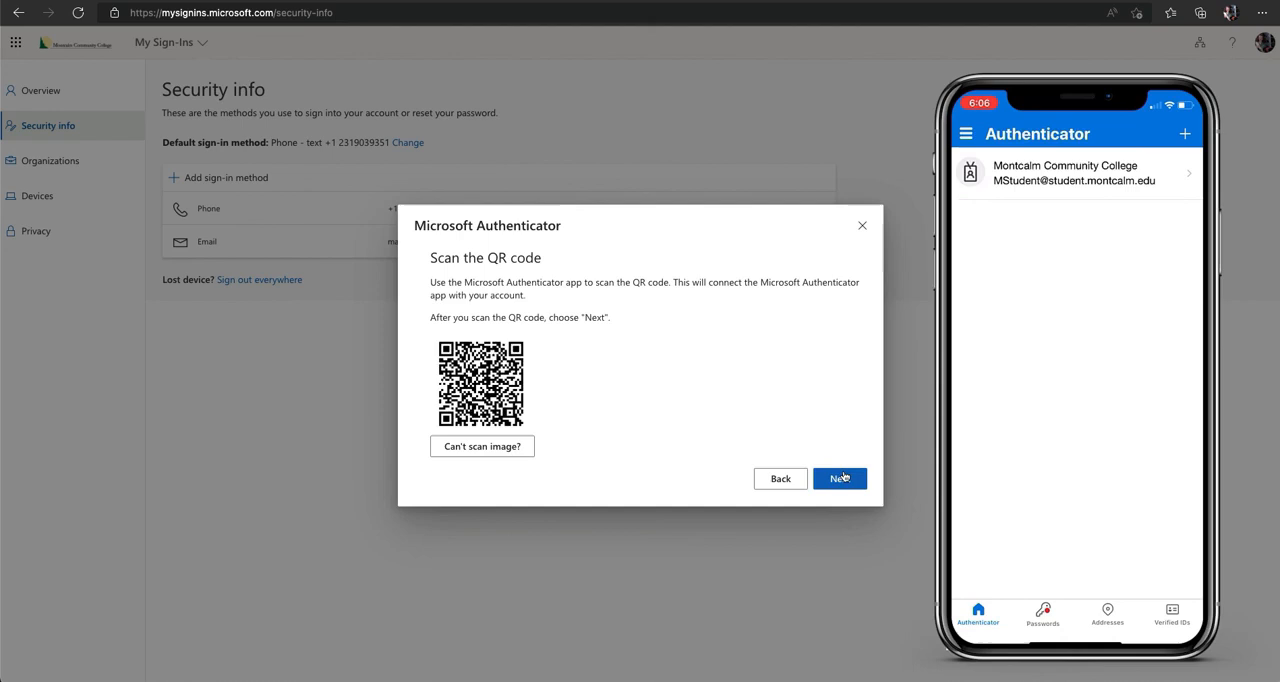
- Scan the QR code with the phone and approve the test notification
{"action": "left_click", "coordinate": [839, 478]}
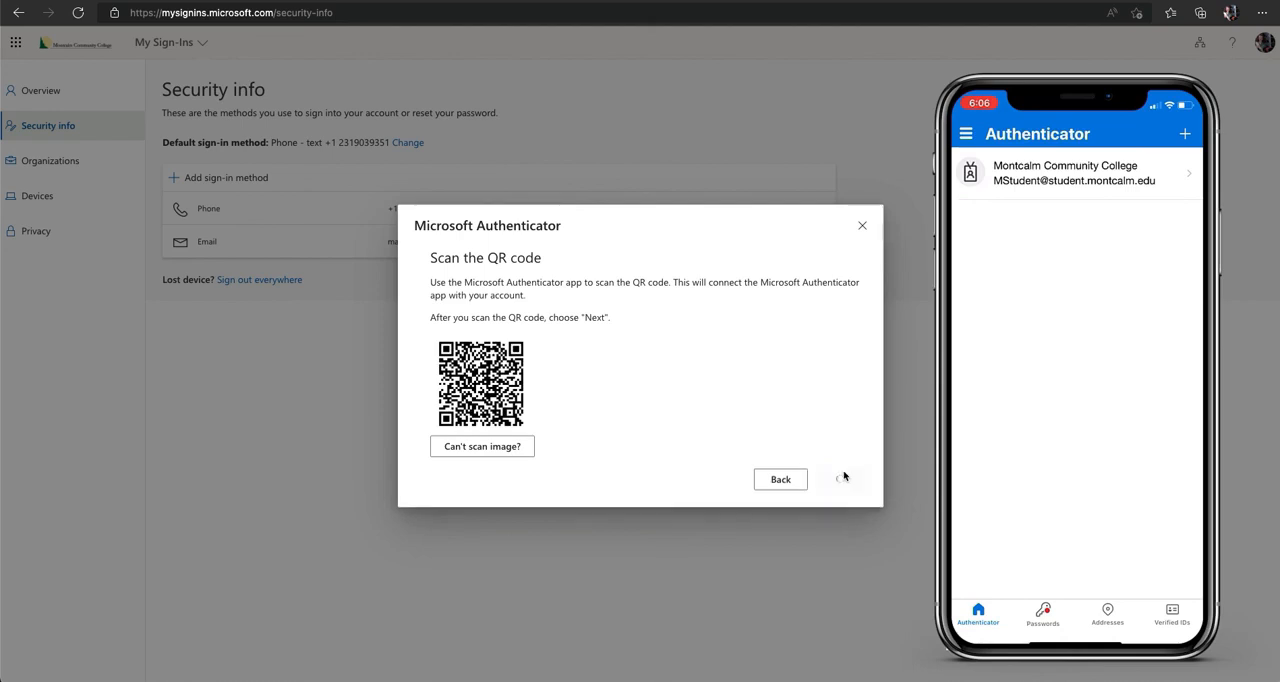
{"action": "left_click", "coordinate": [843, 477]}
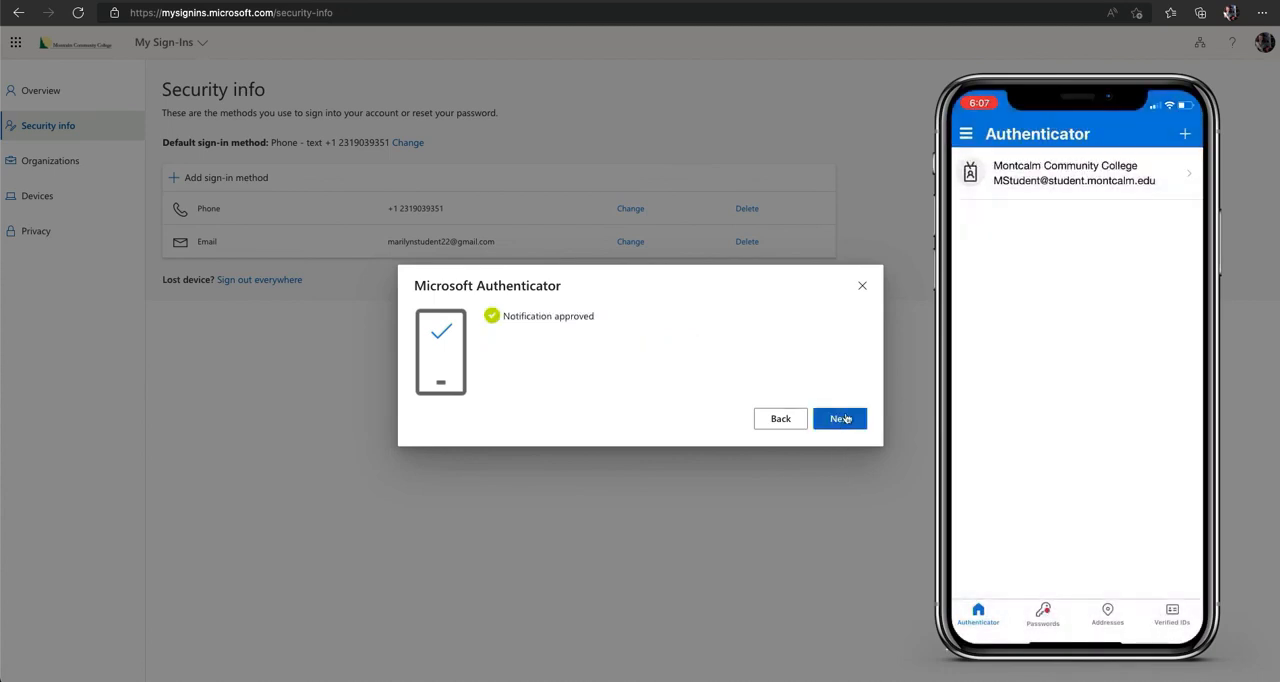
{"action": "left_click", "coordinate": [840, 418]}
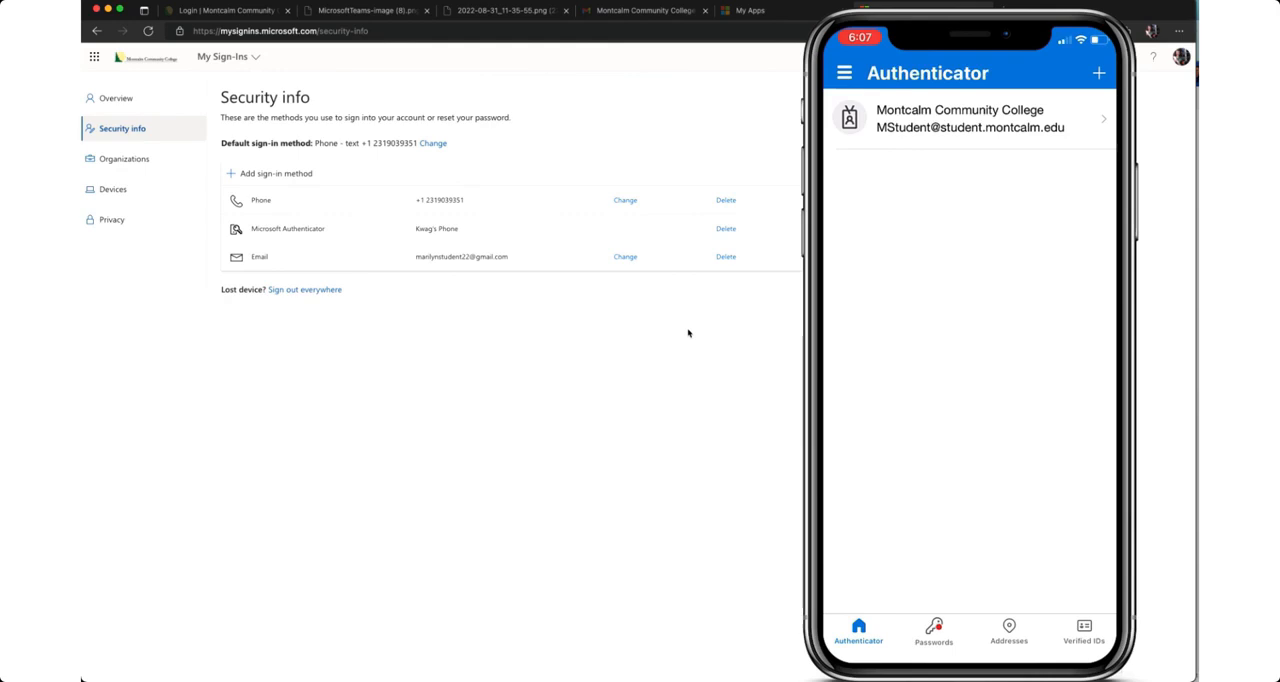
- In Authenticator, start phone sign-in for the college account and sign in with the password
{"action": "left_click", "coordinate": [970, 118]}
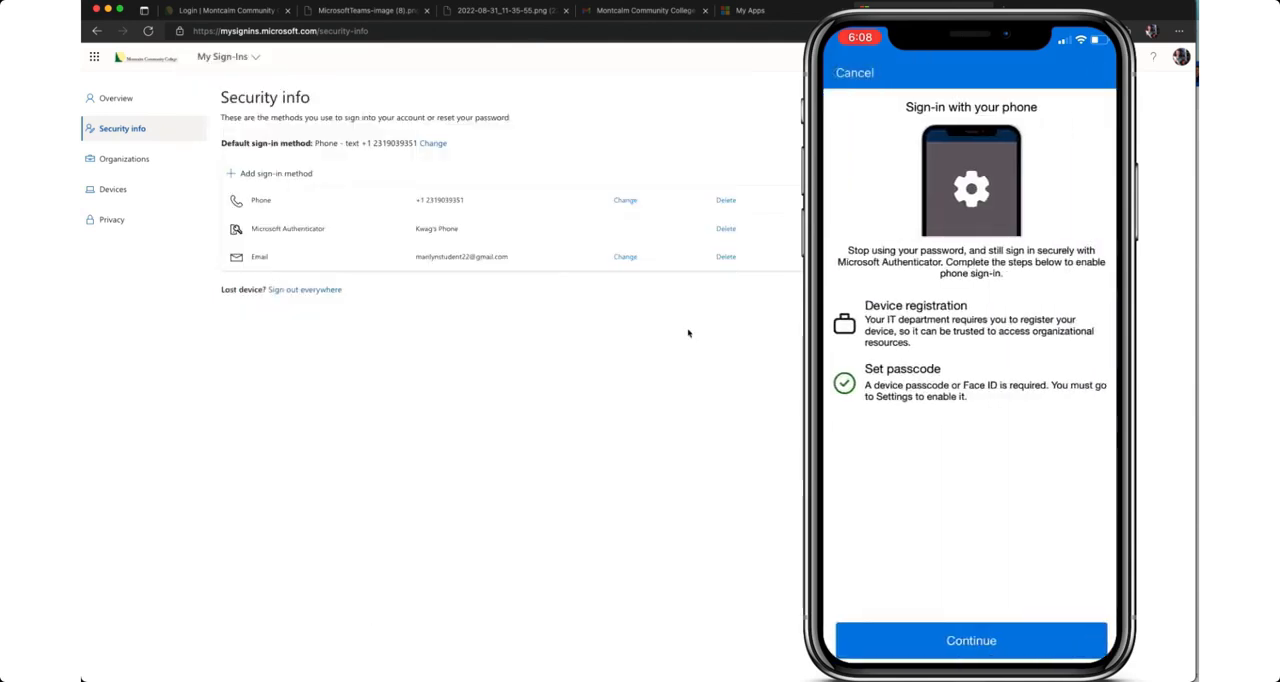
{"action": "left_click", "coordinate": [970, 640]}
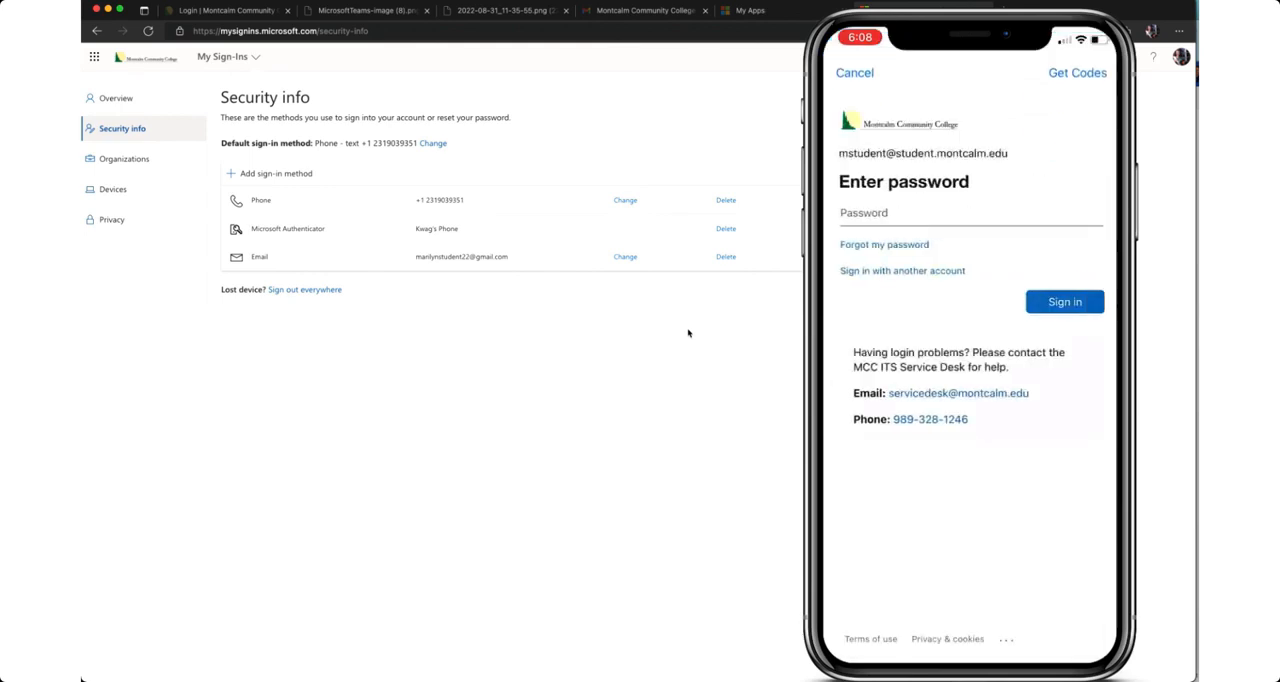
{"action": "left_click", "coordinate": [968, 212]}
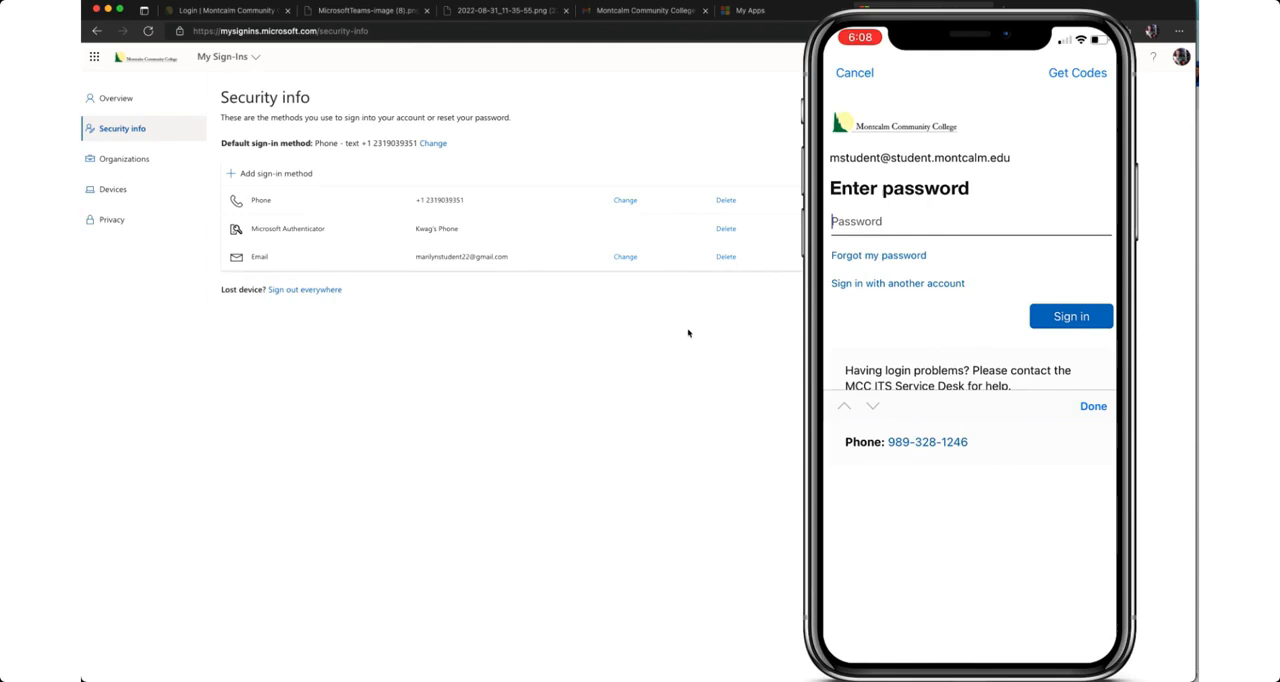
{"action": "type", "text": "password"}
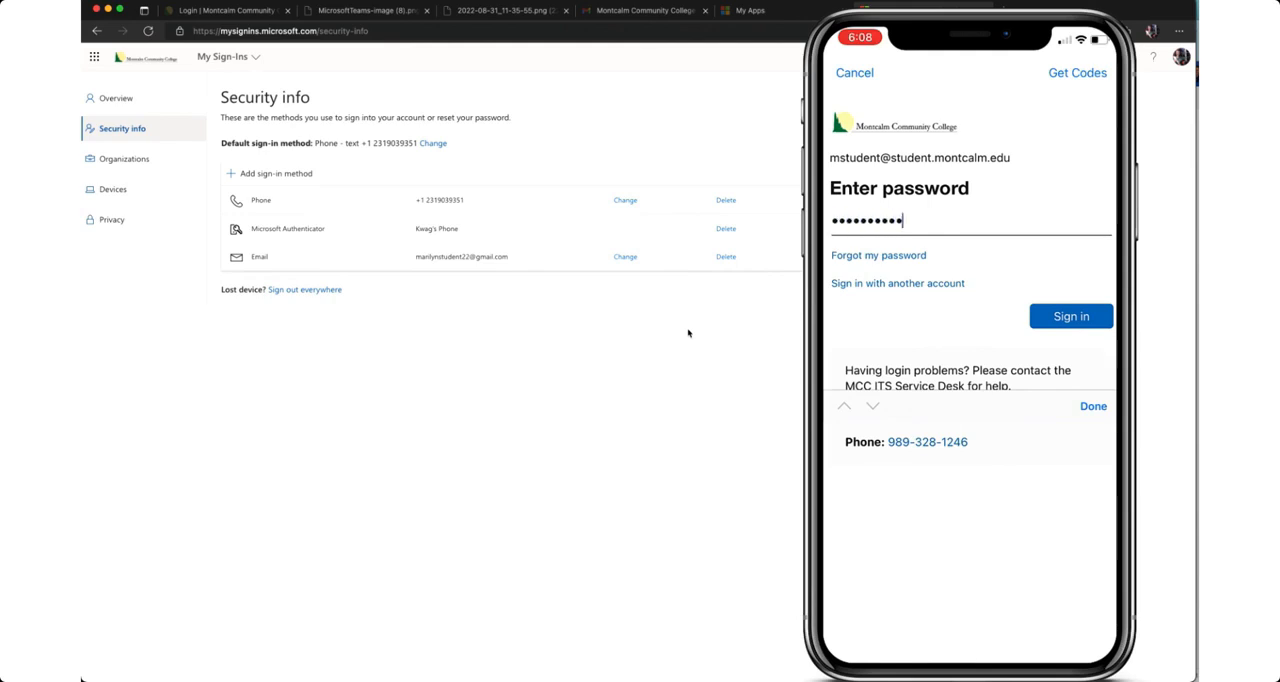
{"action": "left_click", "coordinate": [1071, 316]}
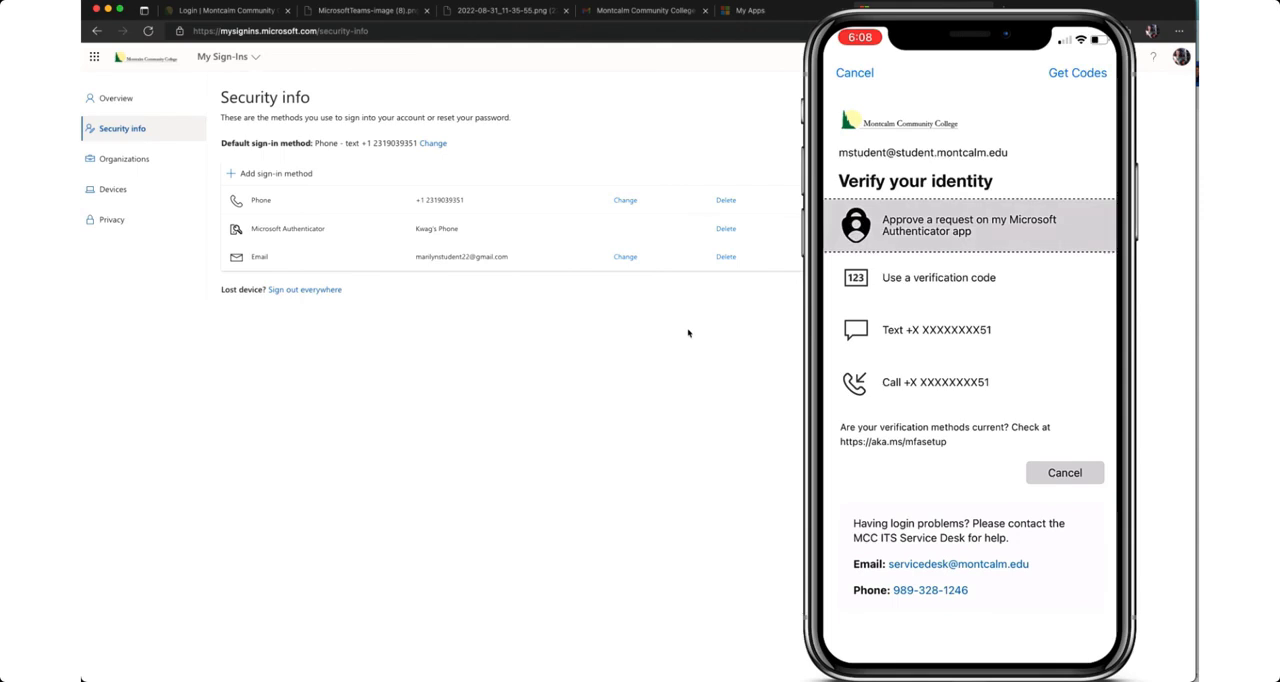
- Verify via an Authenticator request, approve it, and register the phone as a device
{"action": "left_click", "coordinate": [968, 224]}
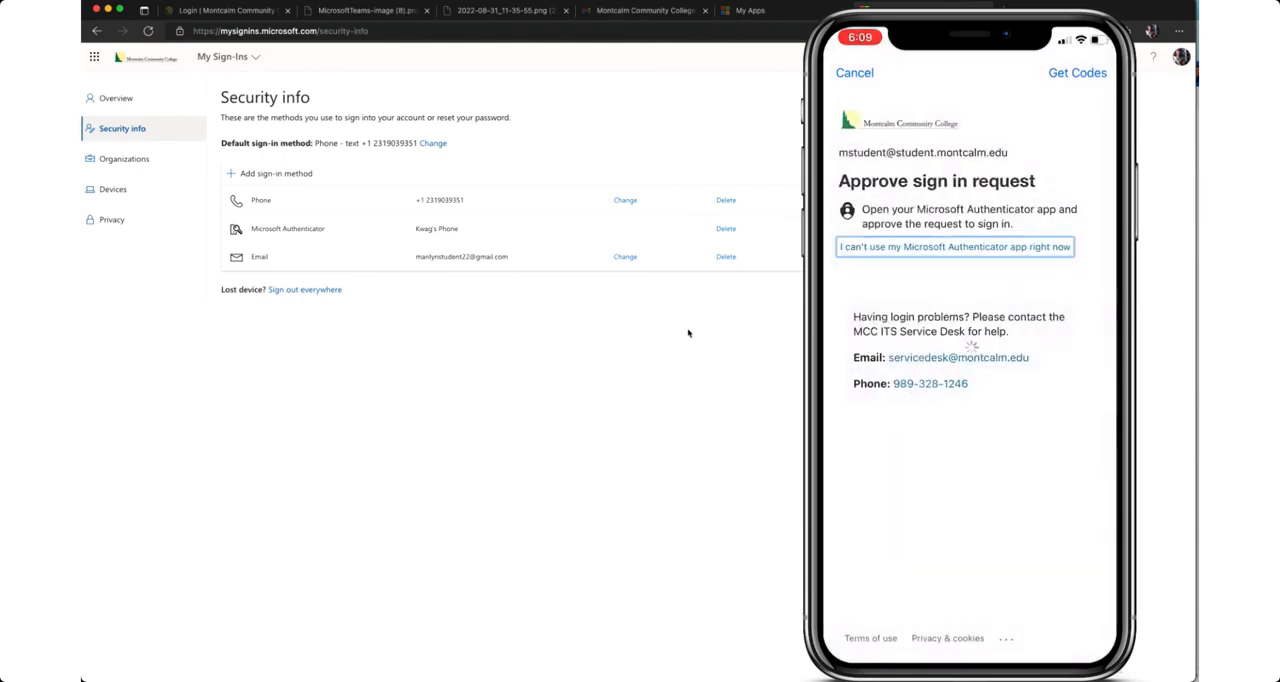
{"action": "left_click", "coordinate": [954, 247]}
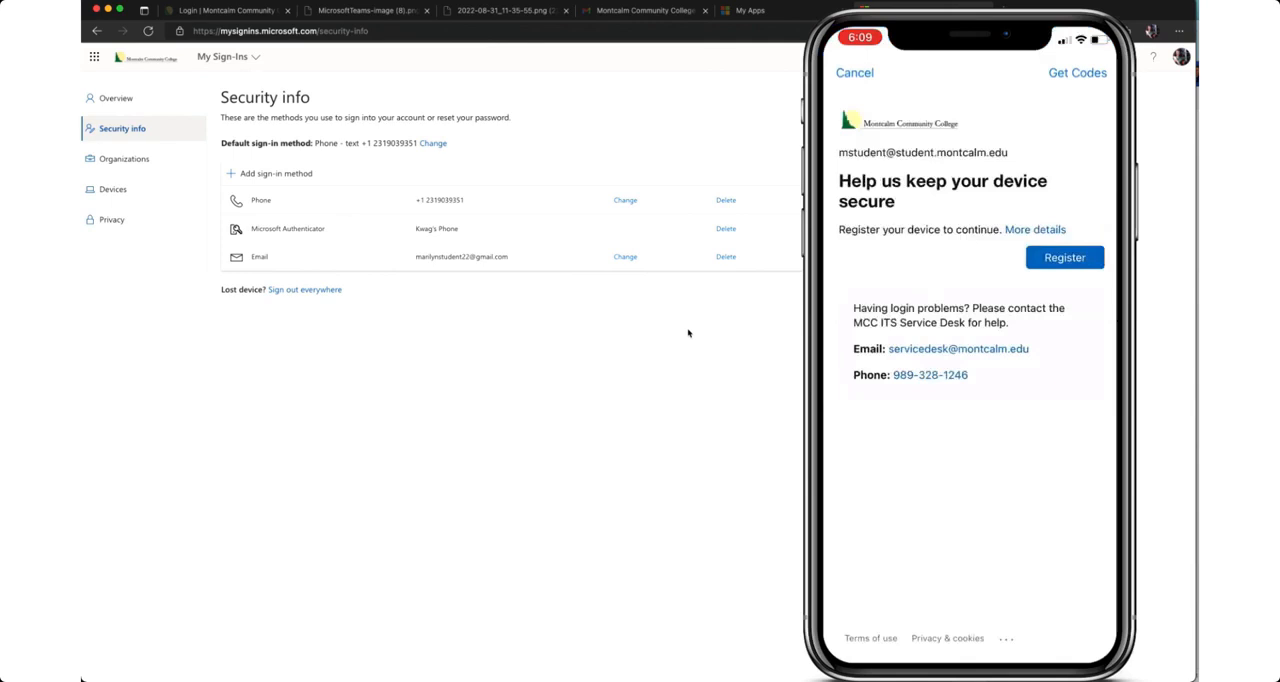
{"action": "left_click", "coordinate": [1064, 257]}
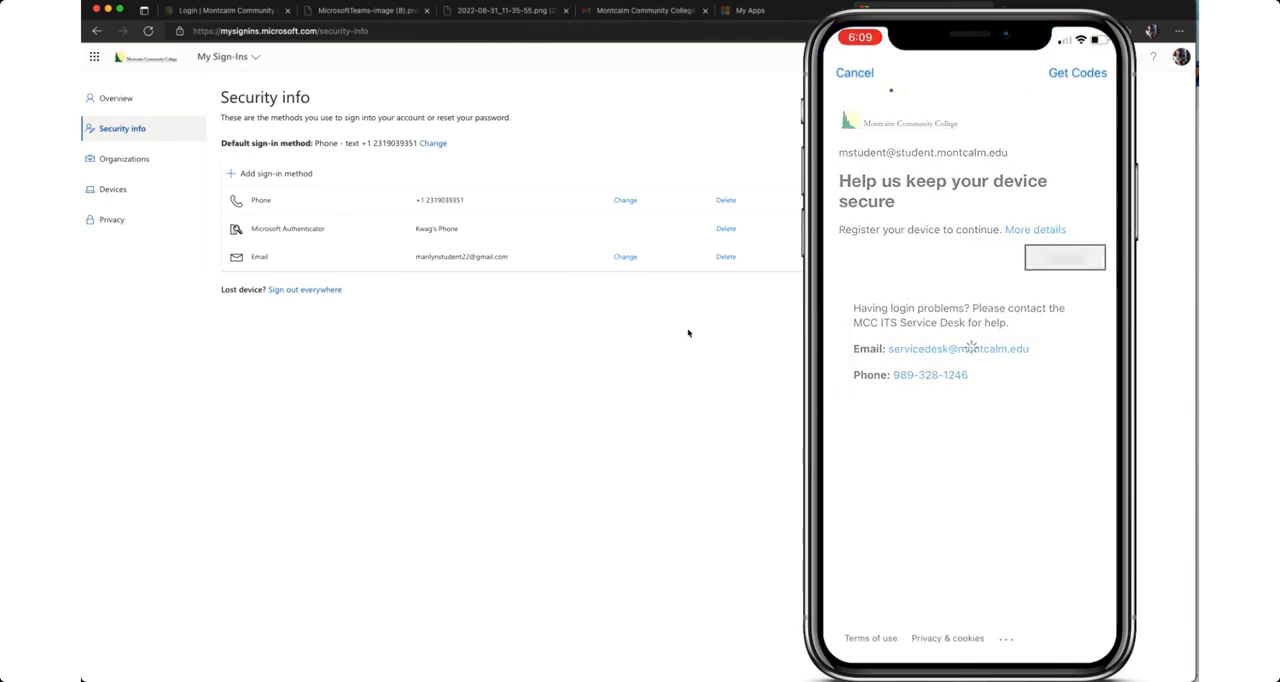
{"action": "left_click", "coordinate": [1065, 257]}
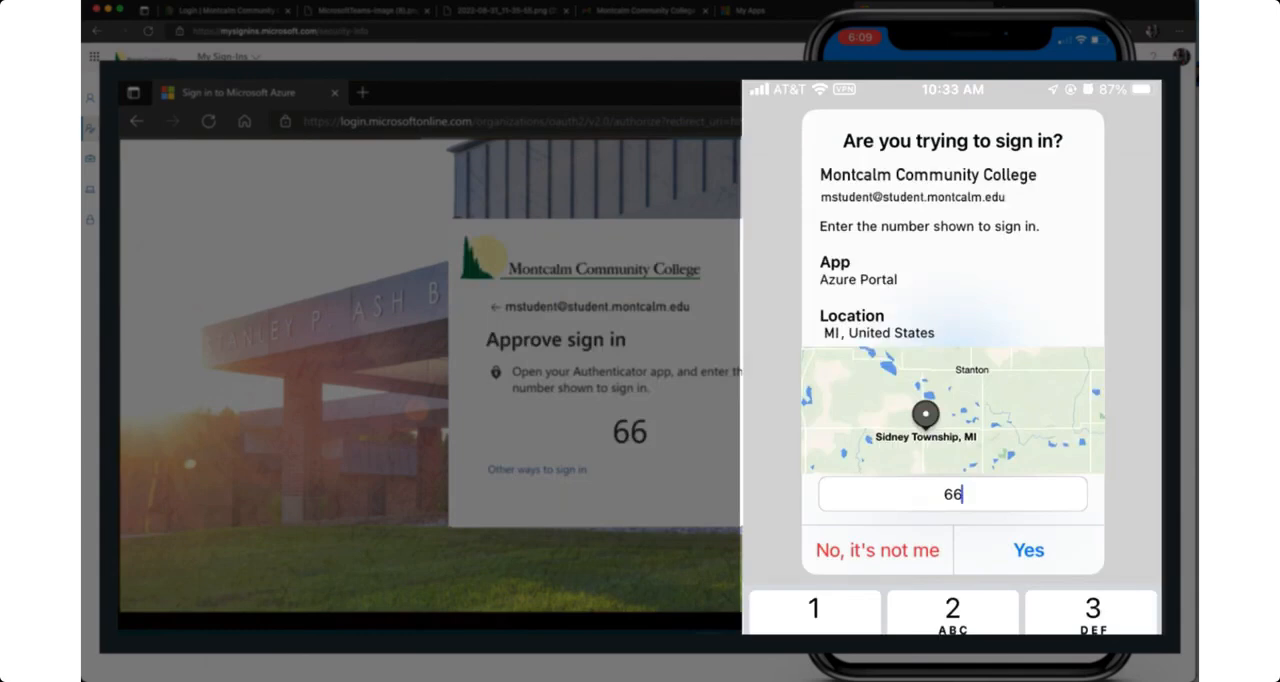
- Approve the Azure Portal sign-in attempt by matching number 66 in Authenticator
{"action": "left_click", "coordinate": [1028, 550]}
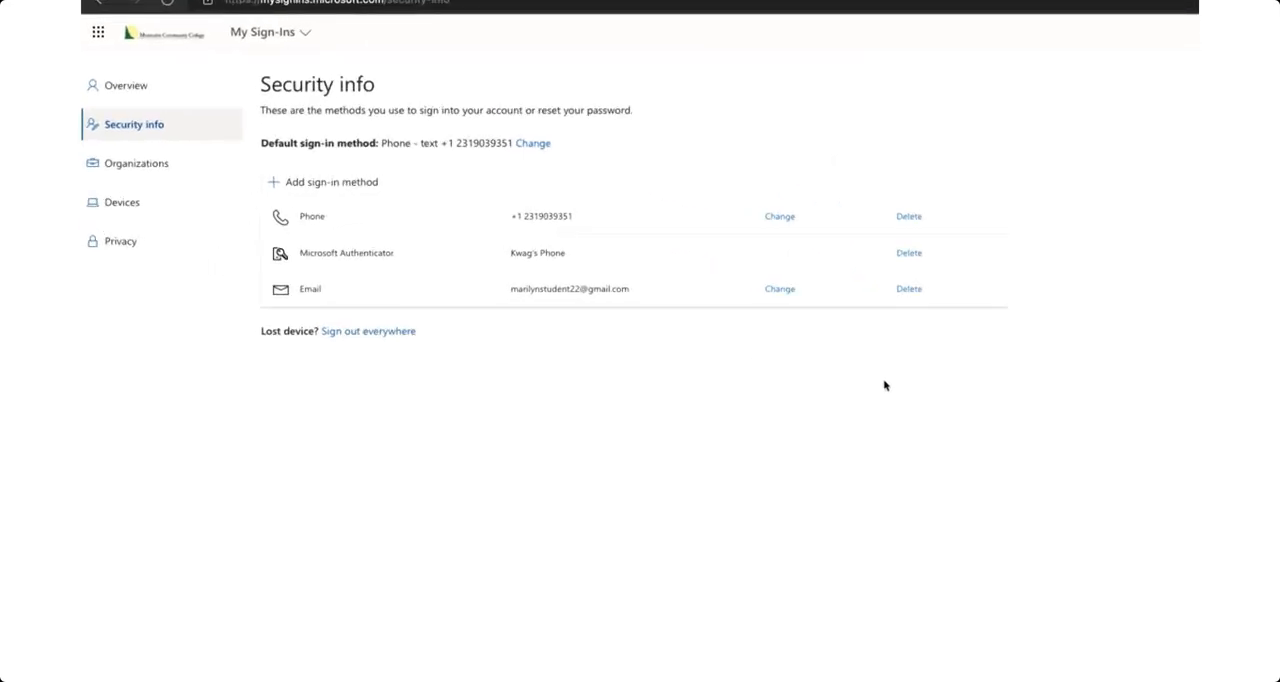
{"action": "left_click", "coordinate": [98, 32]}
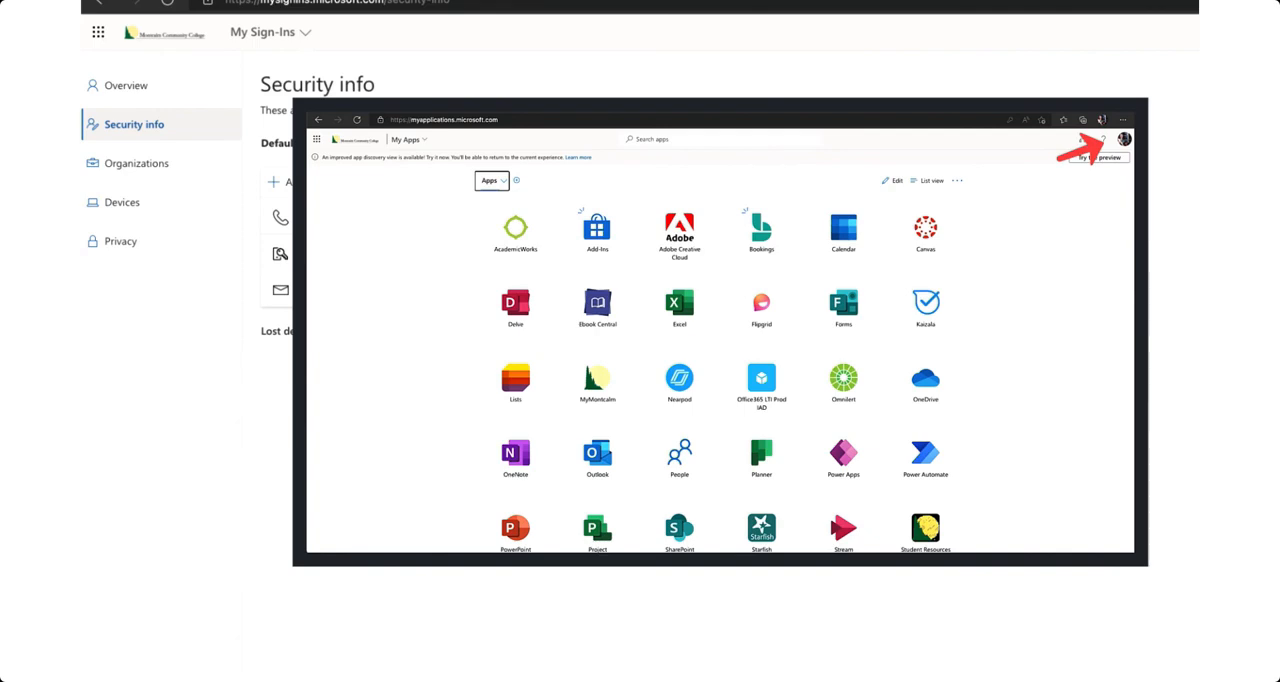
{"action": "left_click", "coordinate": [1123, 138]}
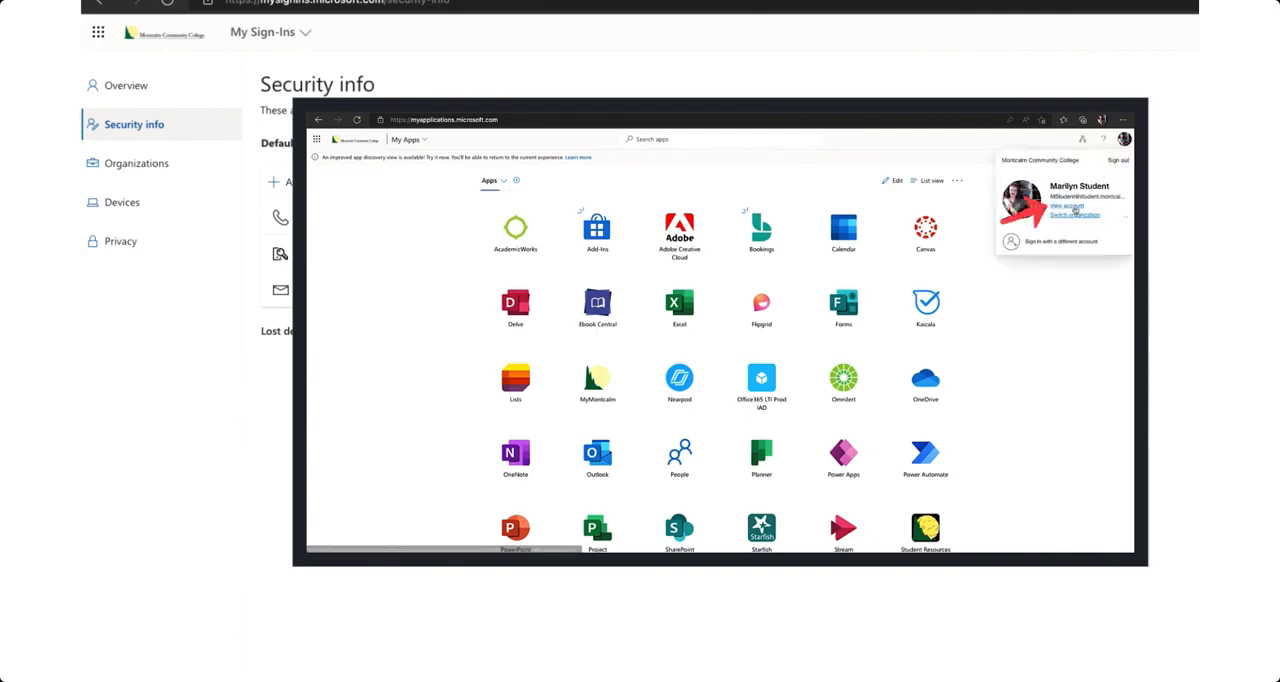
{"action": "left_click", "coordinate": [1066, 205]}
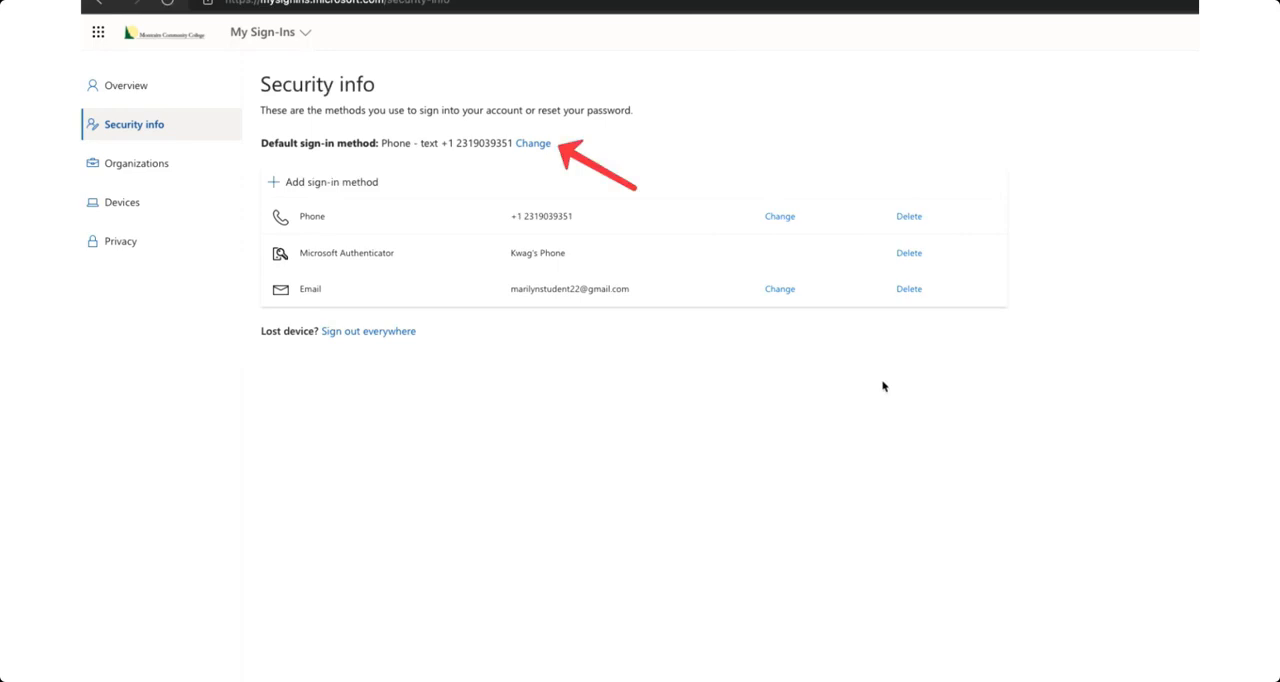
{"action": "mouse_move", "coordinate": [869, 371]}
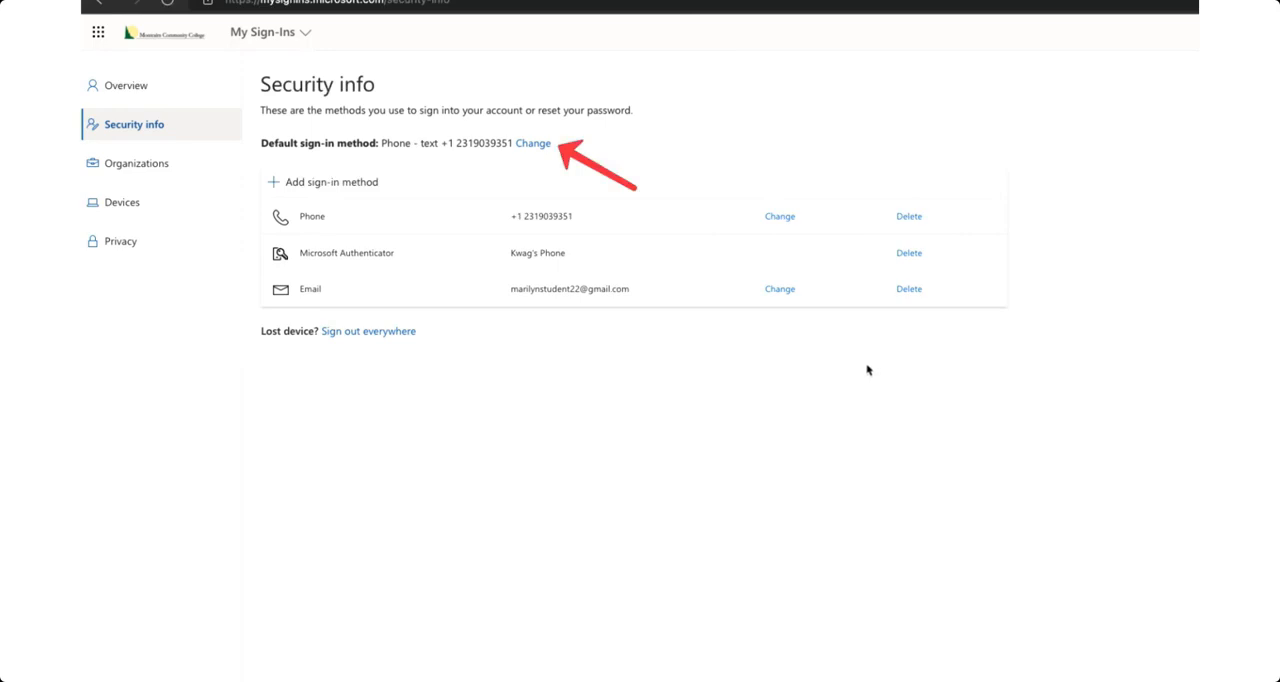
{"action": "mouse_move", "coordinate": [548, 170]}
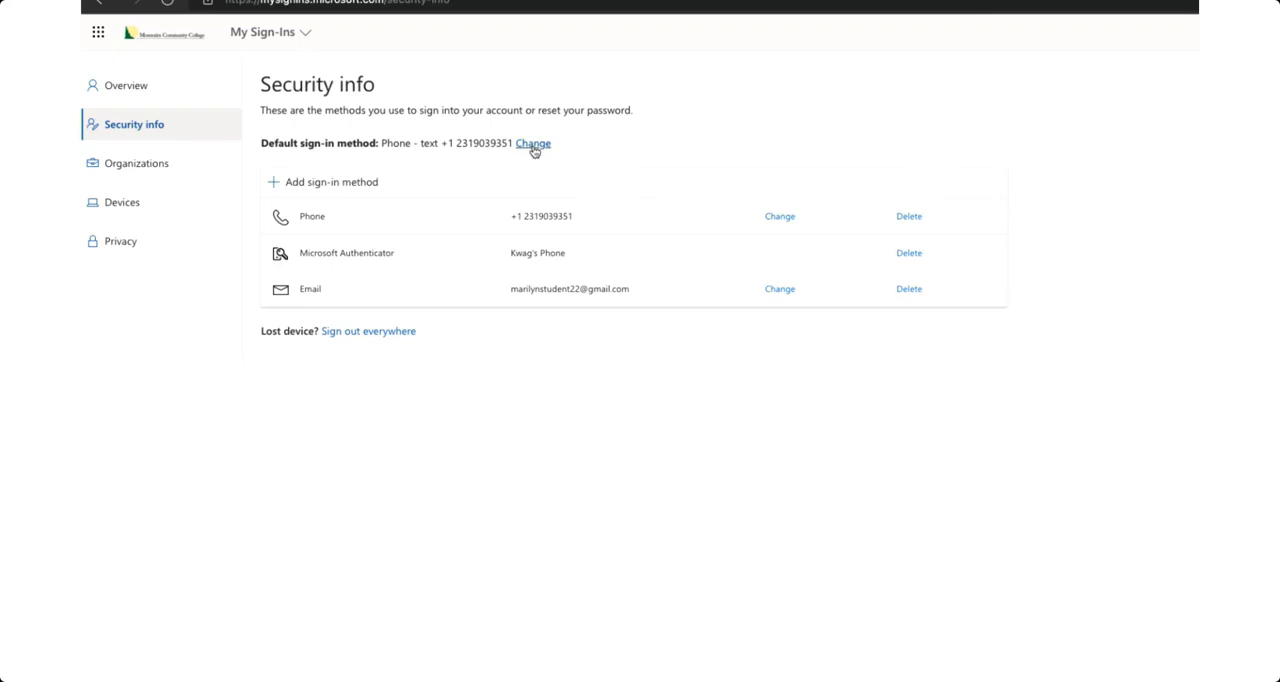
- Change the default sign-in method from phone text to Microsoft Authenticator - notification
{"action": "left_click", "coordinate": [532, 143]}
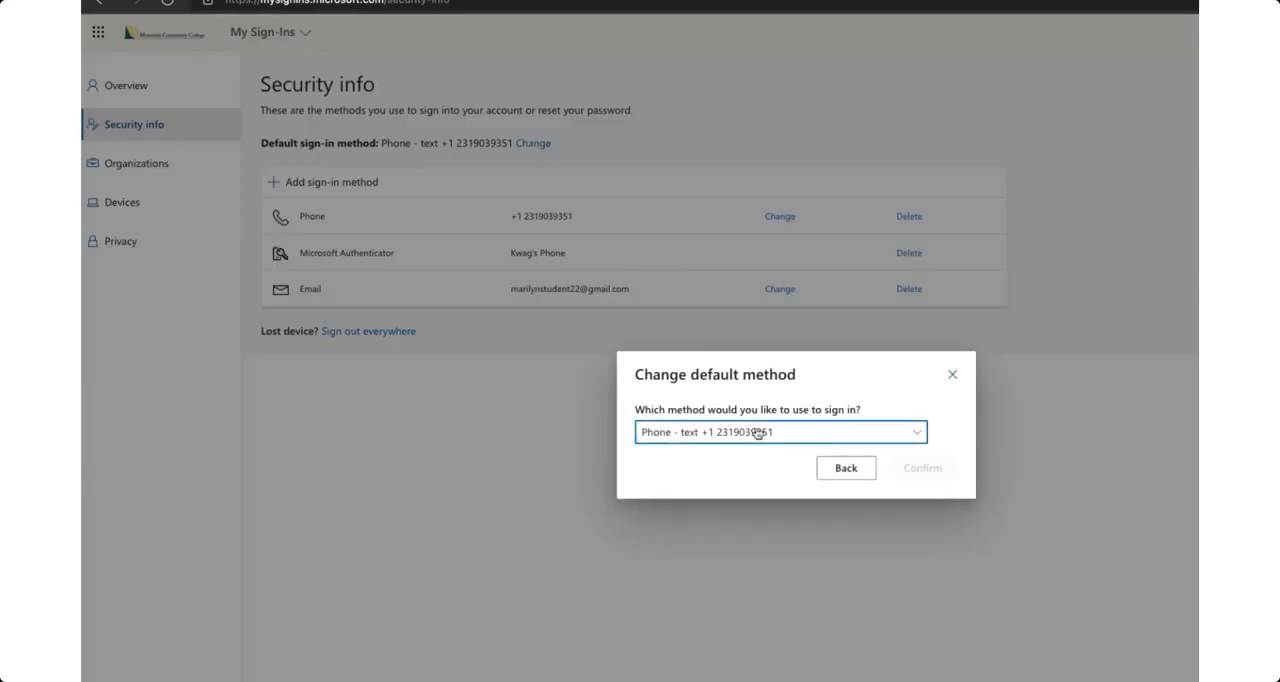
{"action": "left_click", "coordinate": [780, 432]}
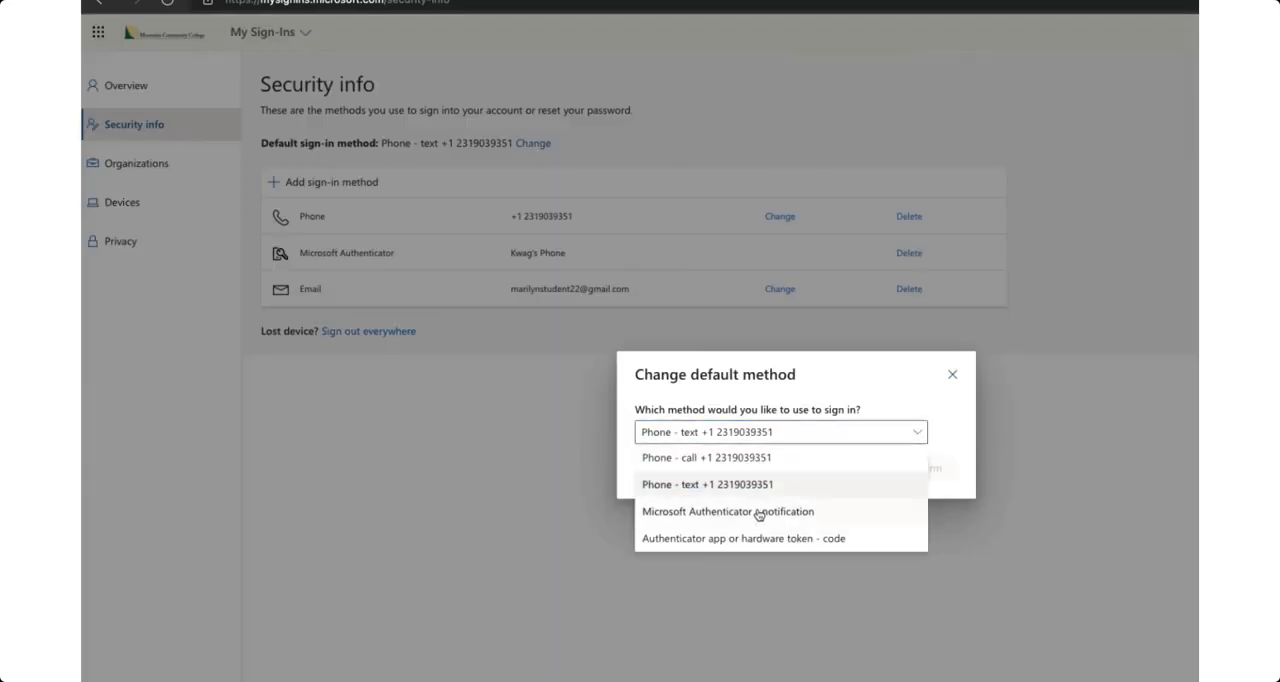
{"action": "left_click", "coordinate": [727, 511]}
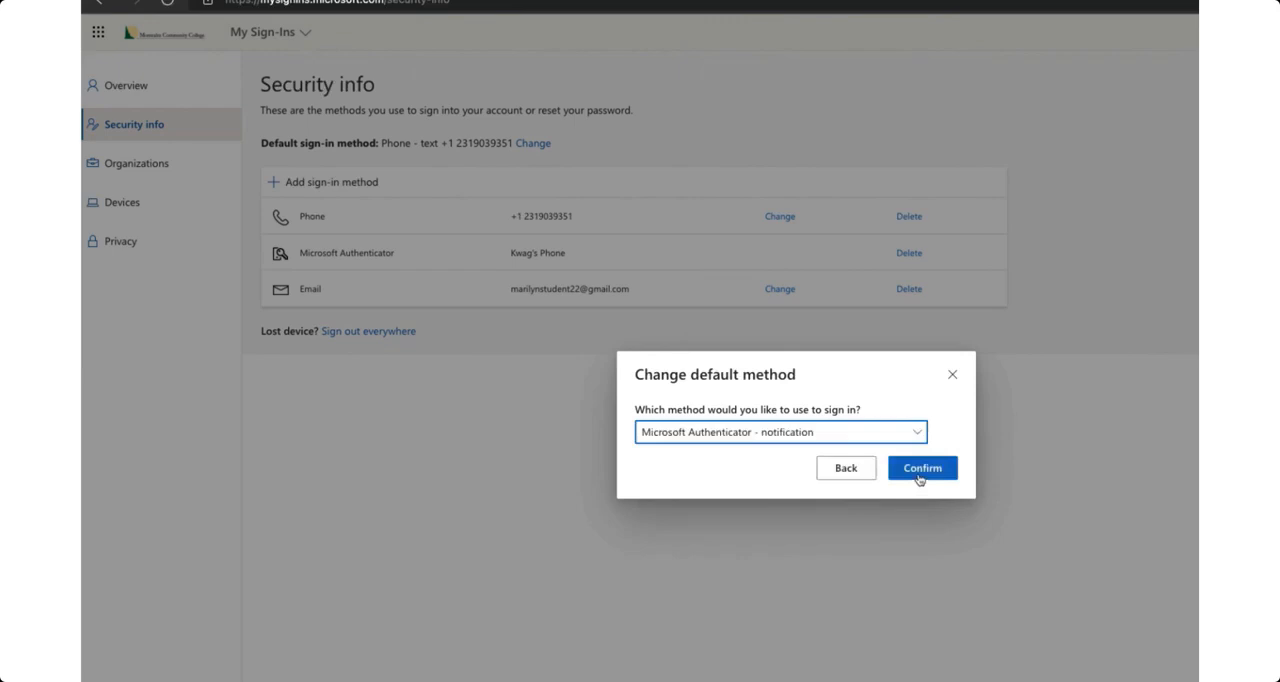
{"action": "left_click", "coordinate": [921, 467]}
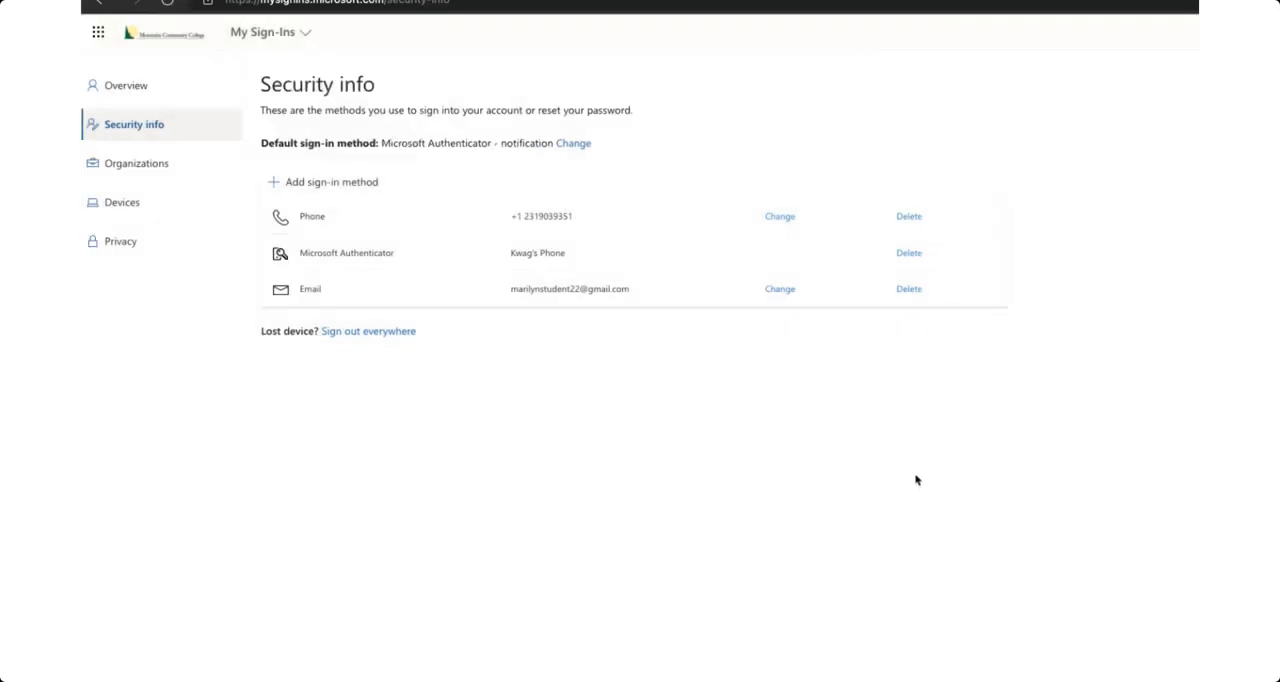